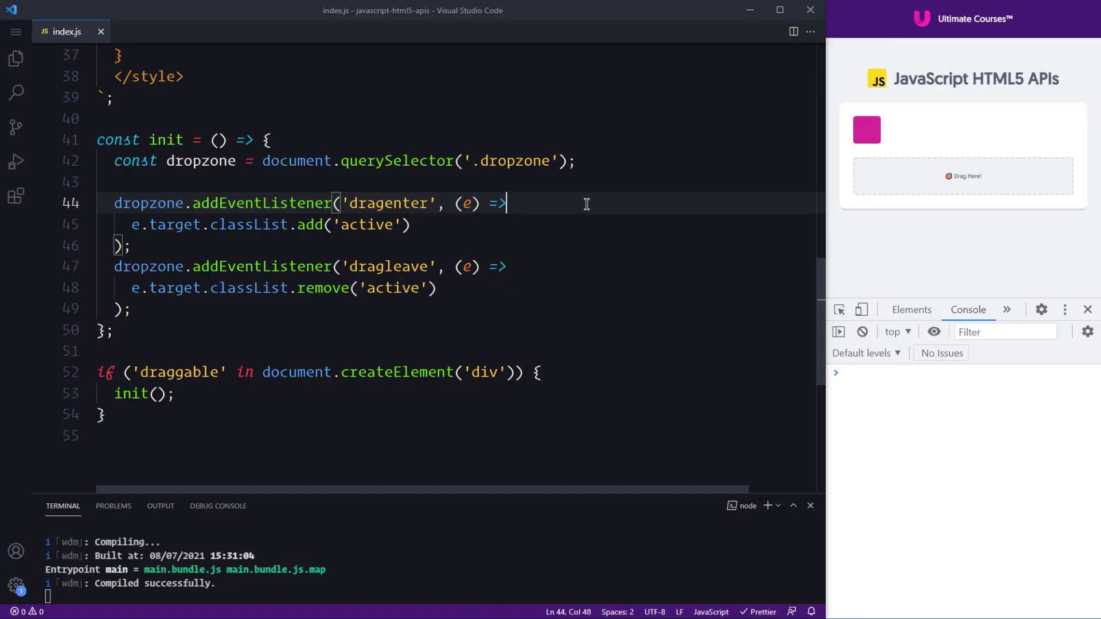
mouse_move(447, 204)
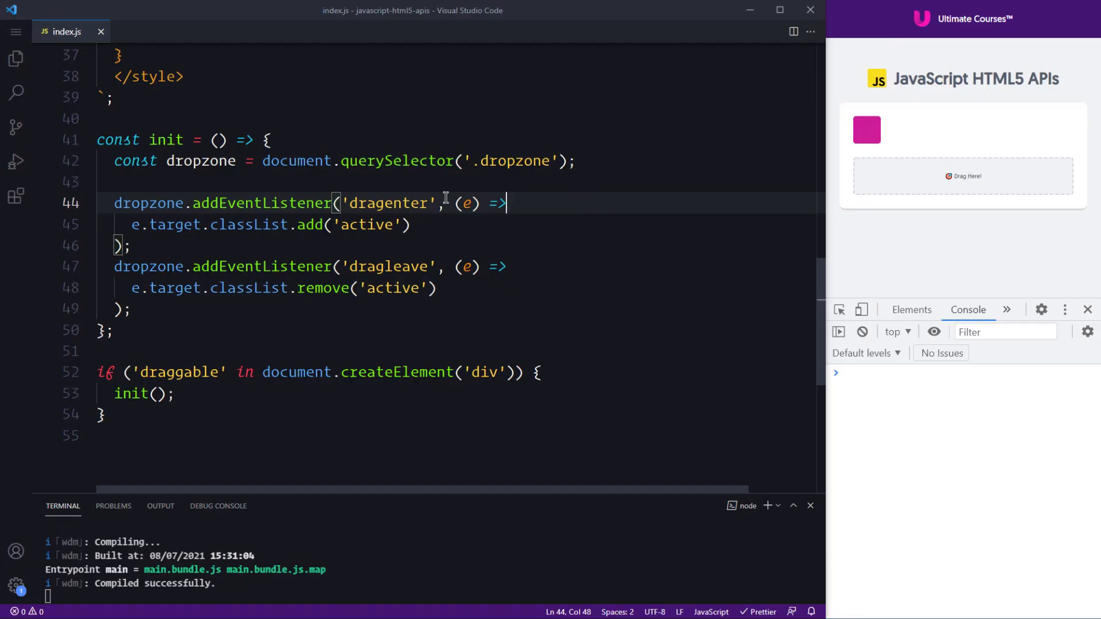
- Review the dragenter and dragleave listeners and drag the pink square over the dropzone
double_click(380, 203)
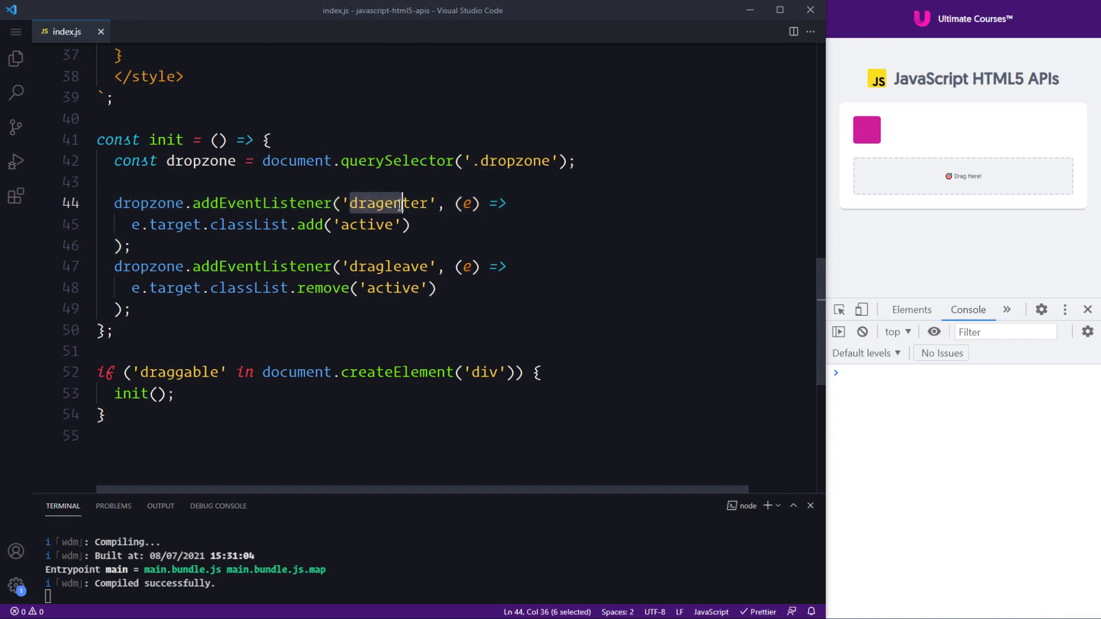
double_click(387, 266)
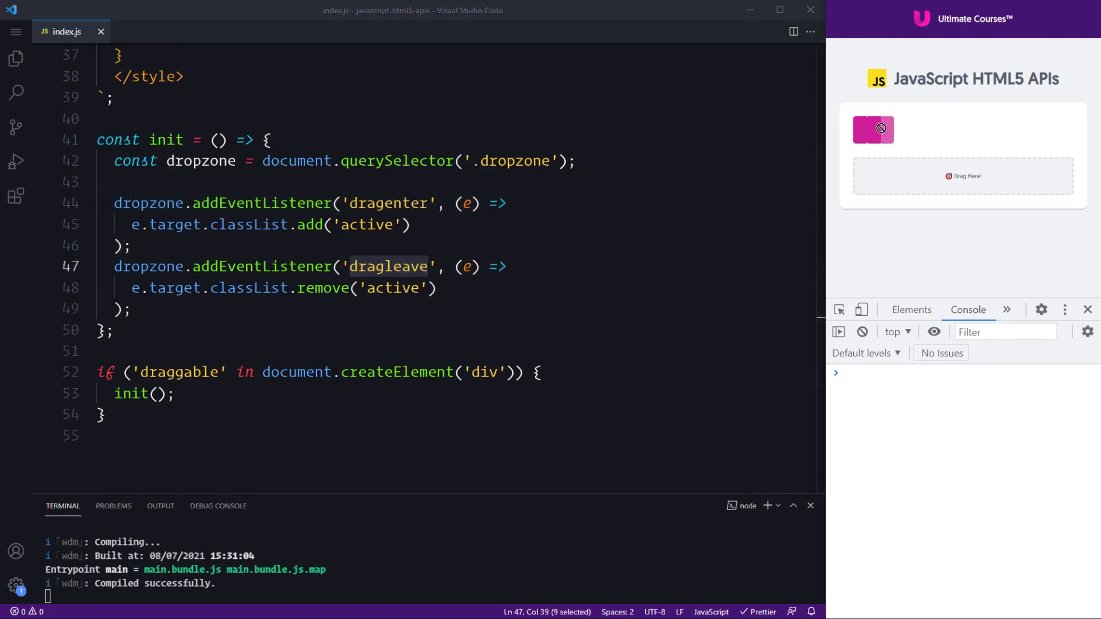
drag(874, 129, 980, 189)
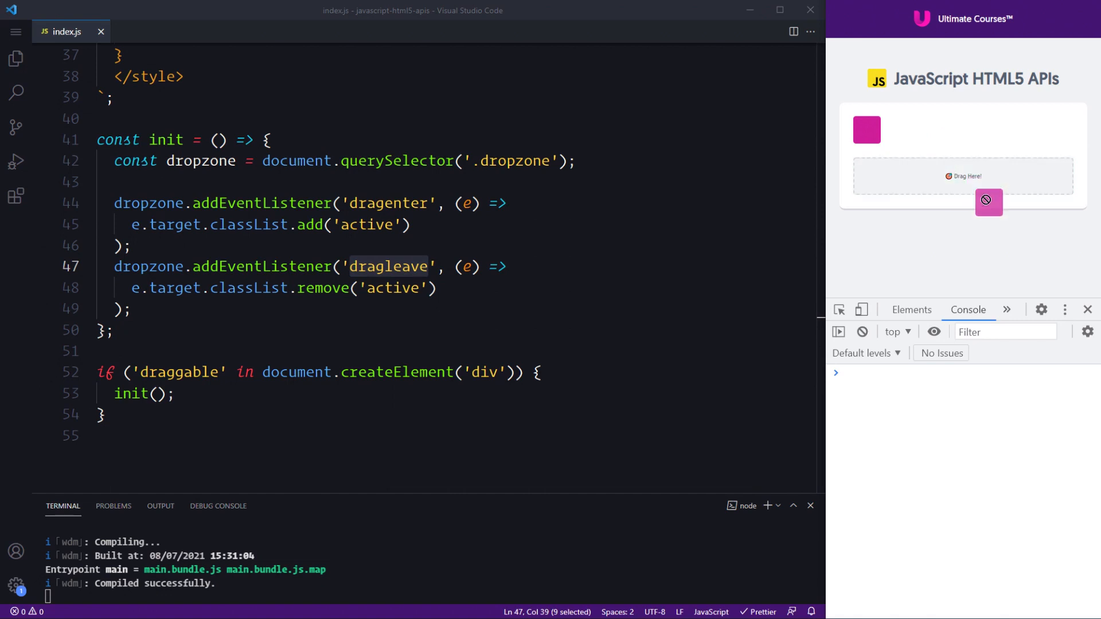
drag(988, 211, 988, 192)
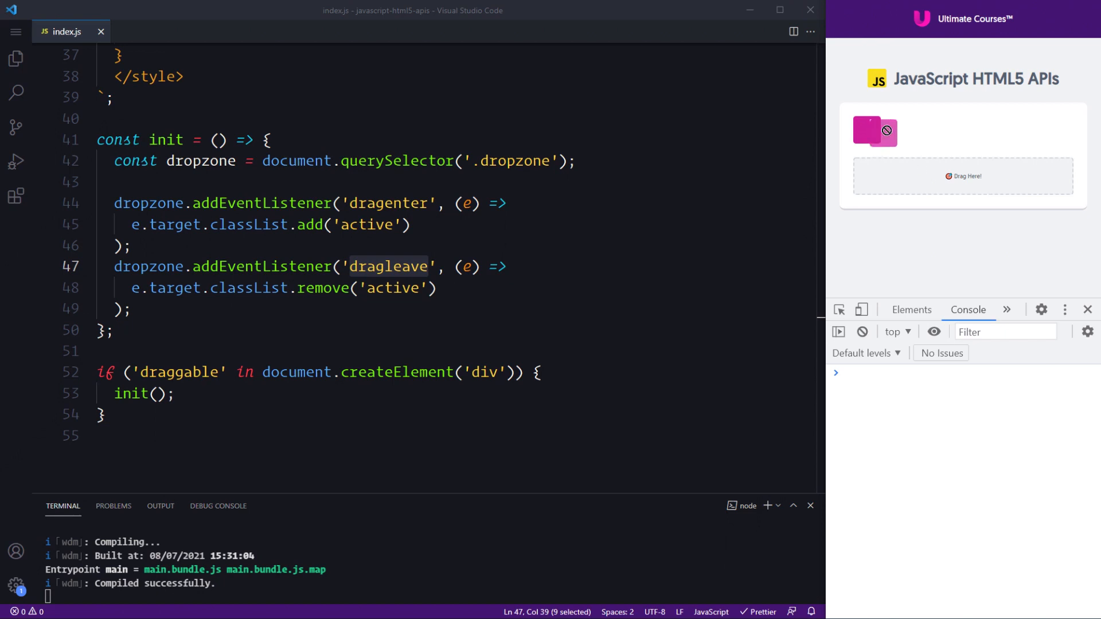
drag(875, 131, 925, 175)
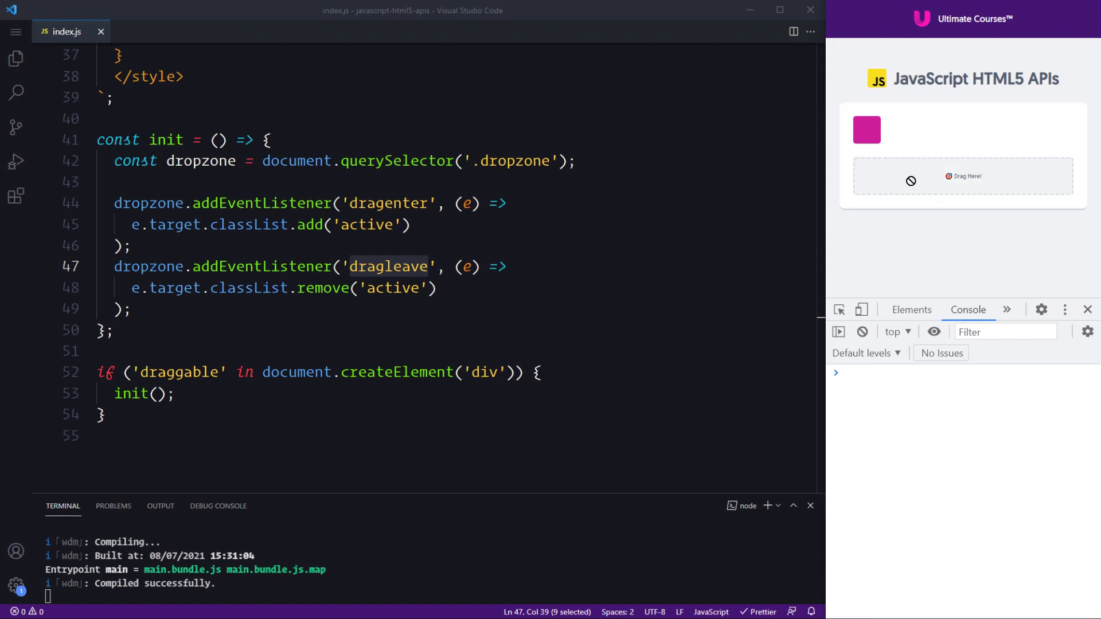
mouse_move(912, 186)
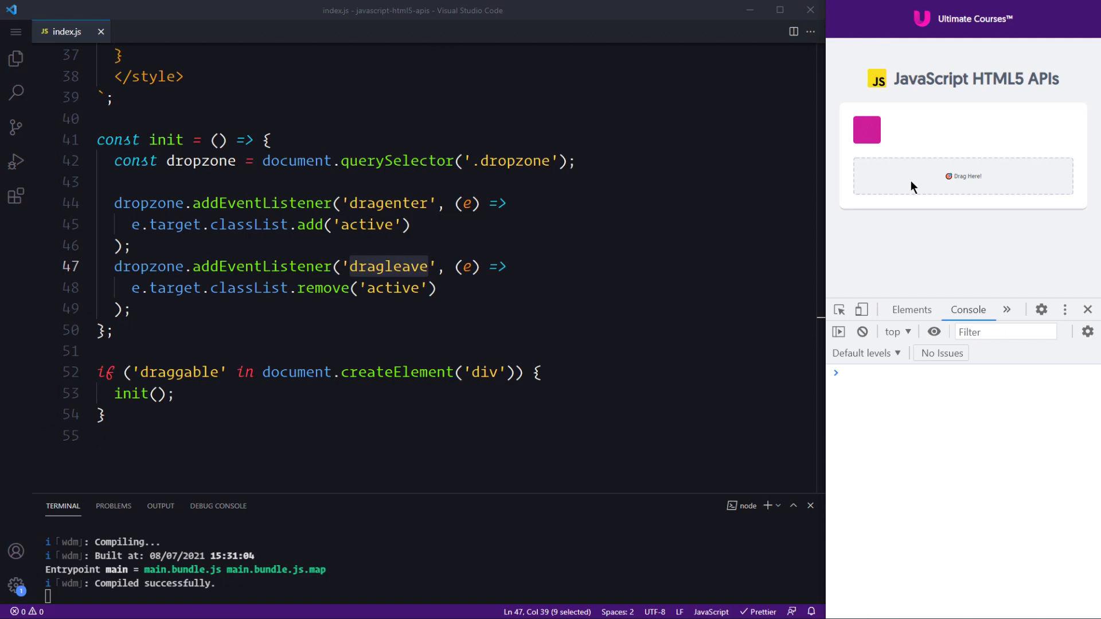
mouse_move(887, 175)
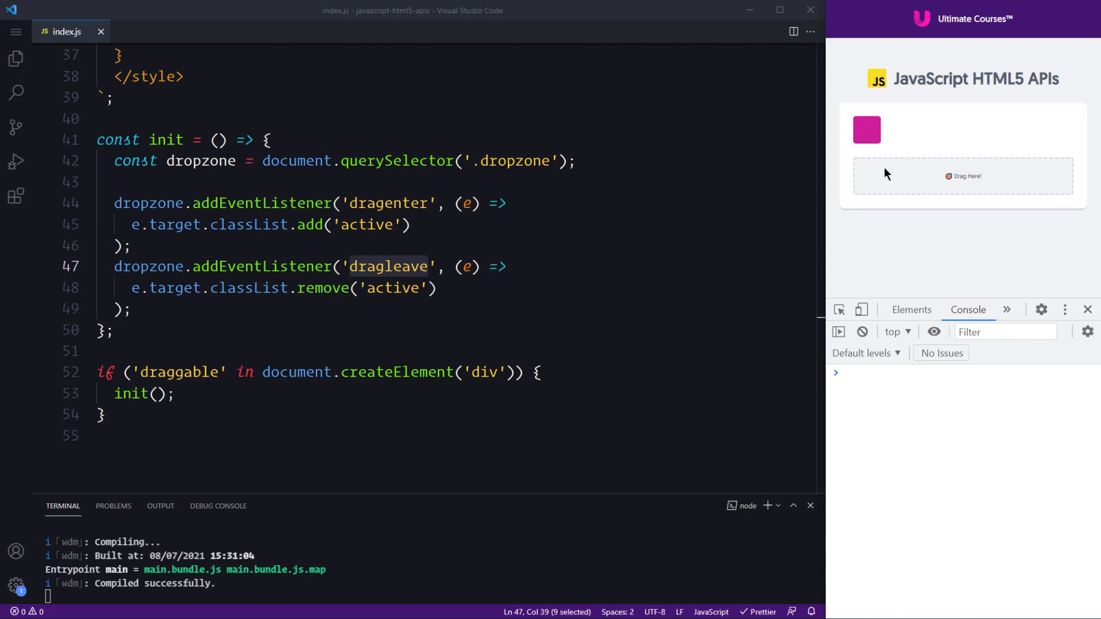
mouse_move(887, 139)
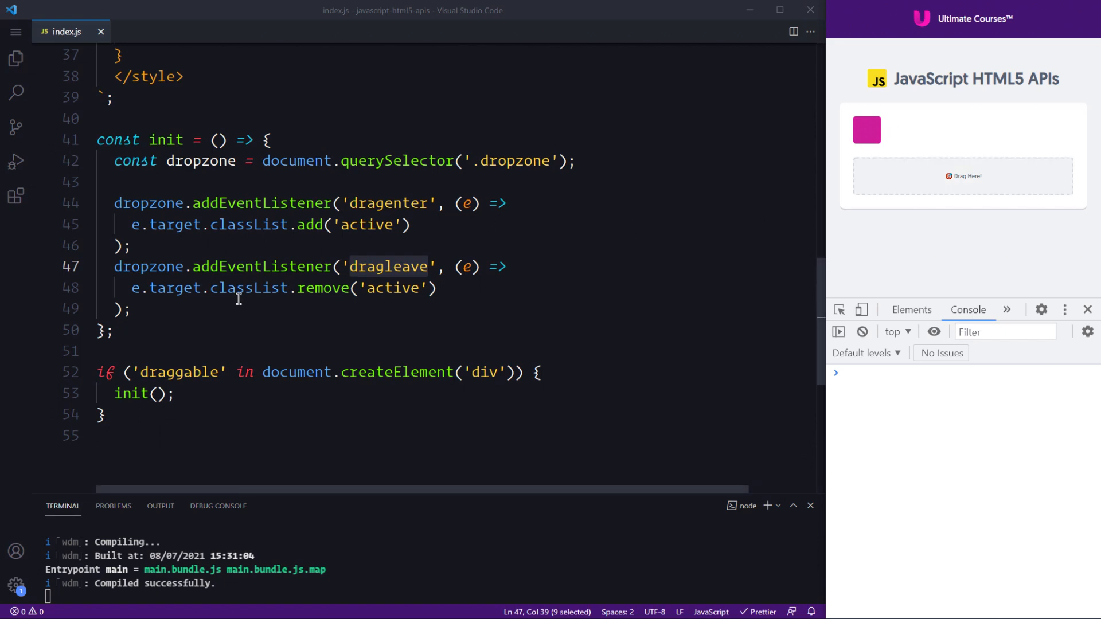
- Add dropzone.addEventListener('dragover', (e) => { console.log('Dragging...', e); })
text(dropzone.a)
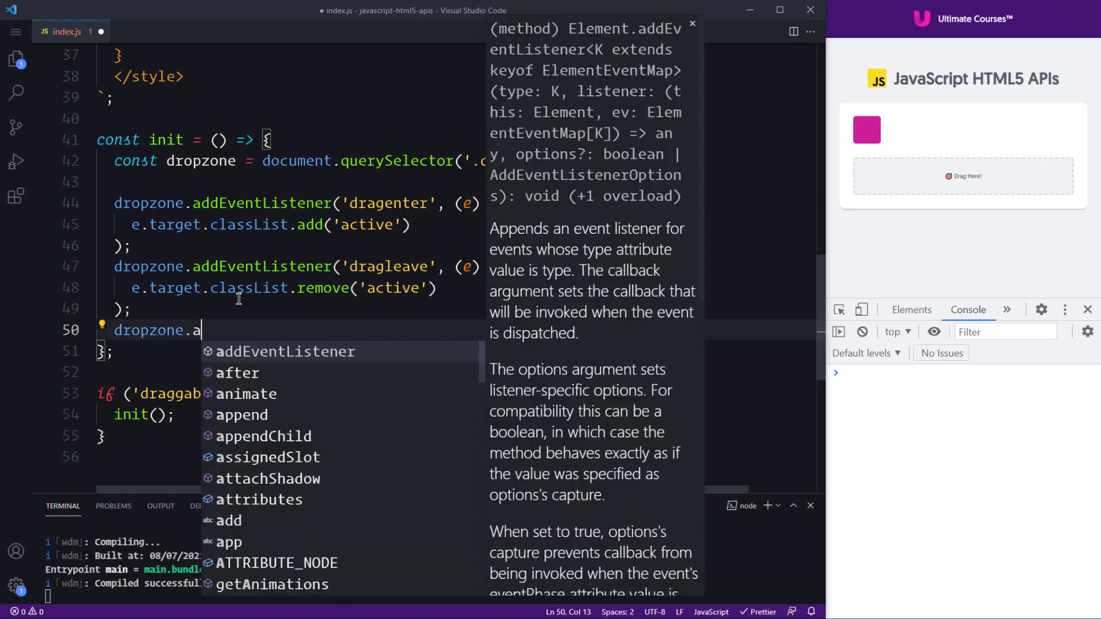
text(addEventListener('d'))
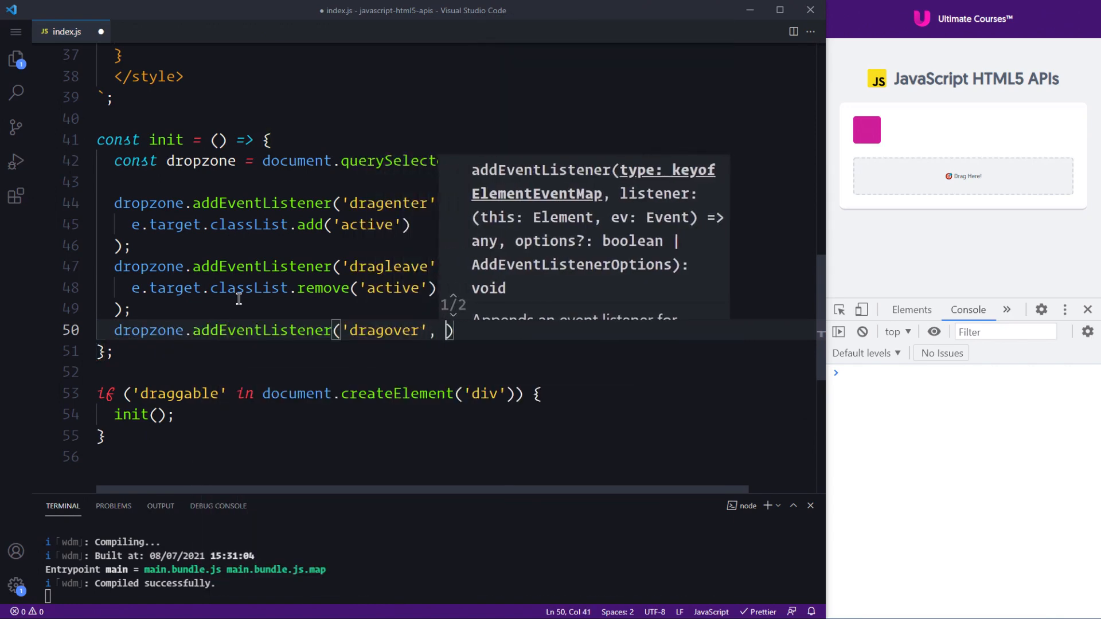
text((e)
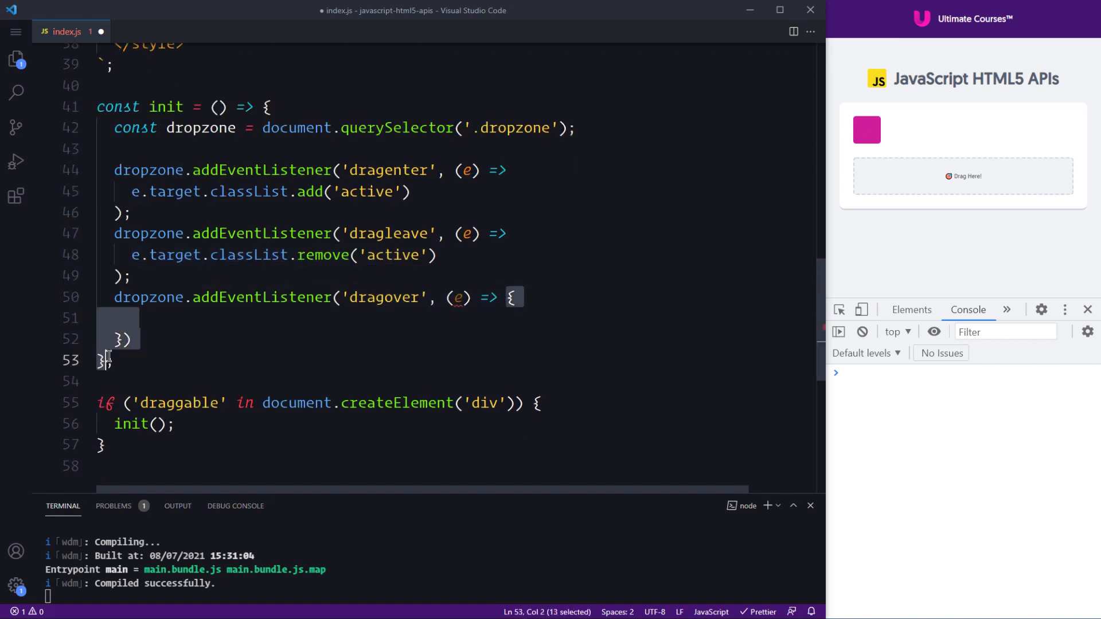
click(152, 317)
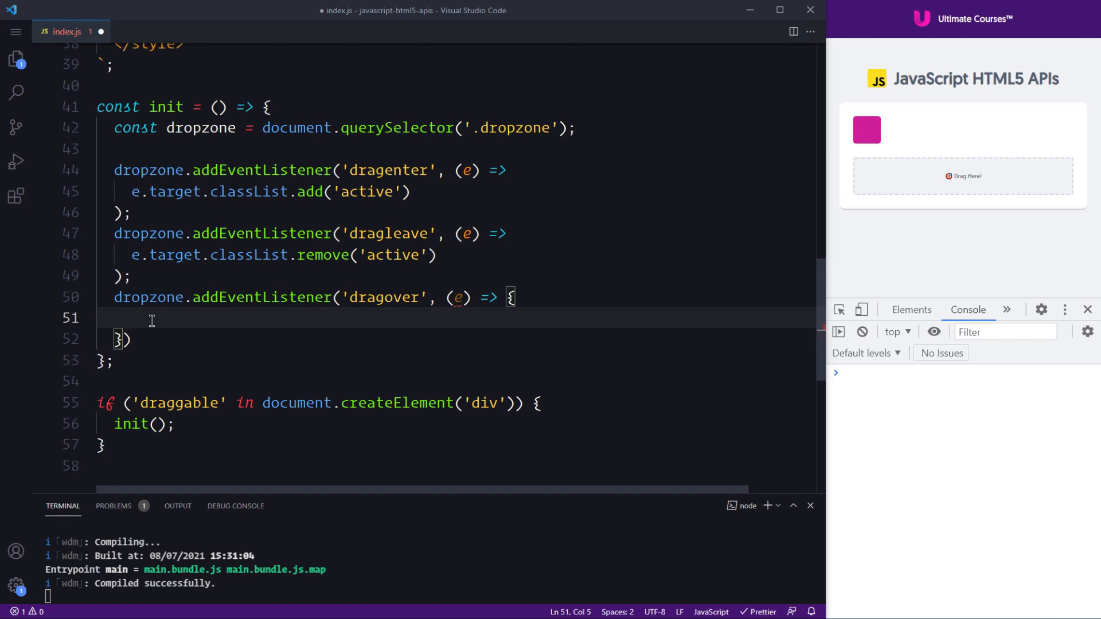
text(console.log('Dra)
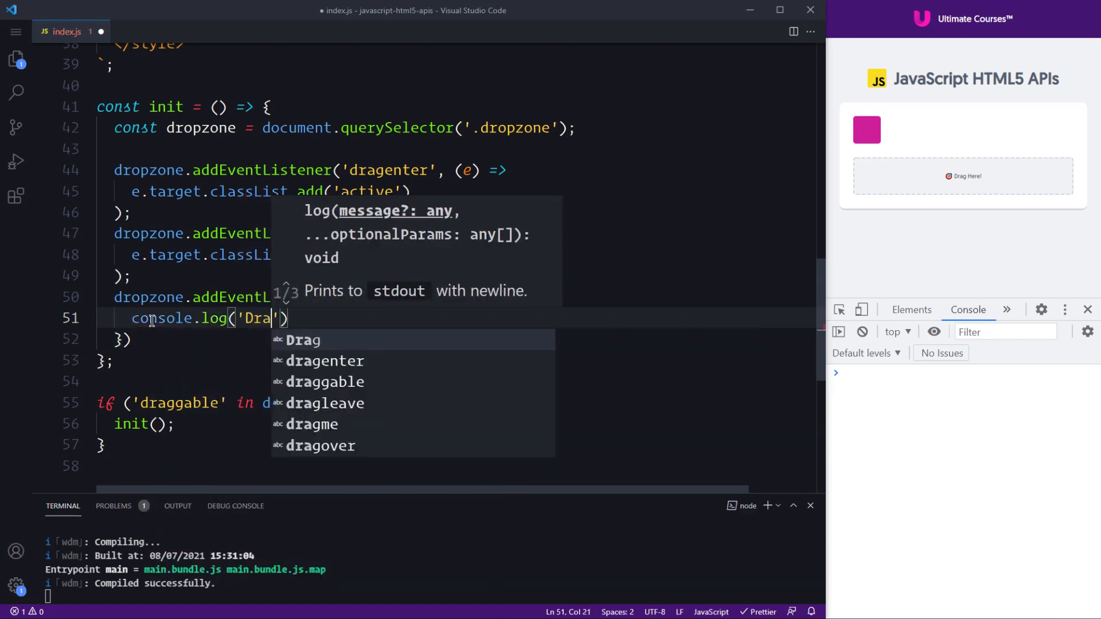
text(gging...)
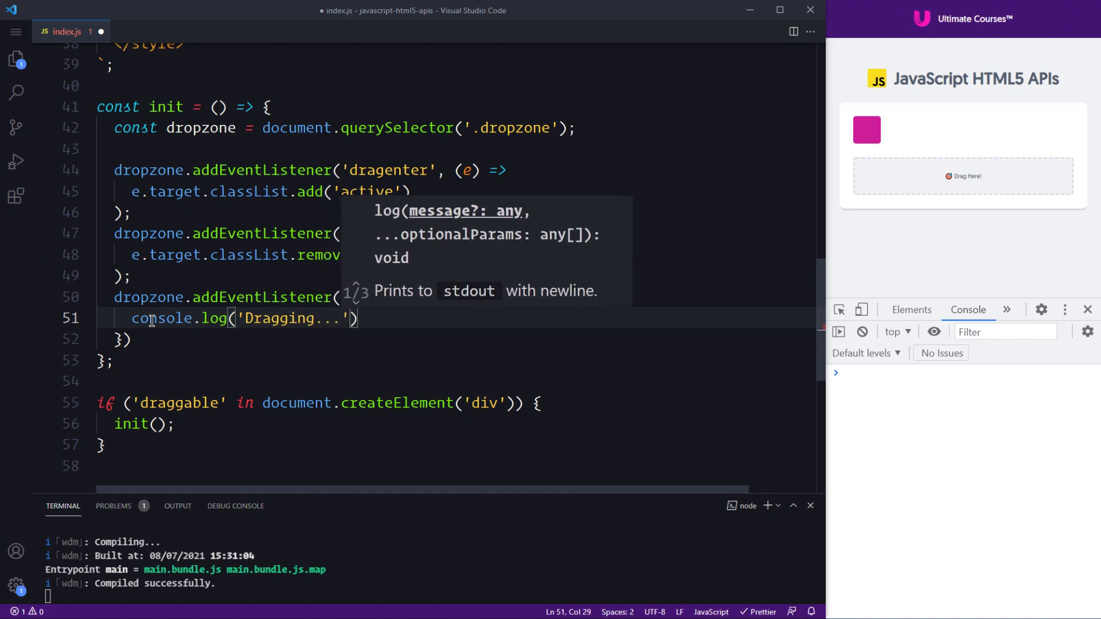
text(, e)
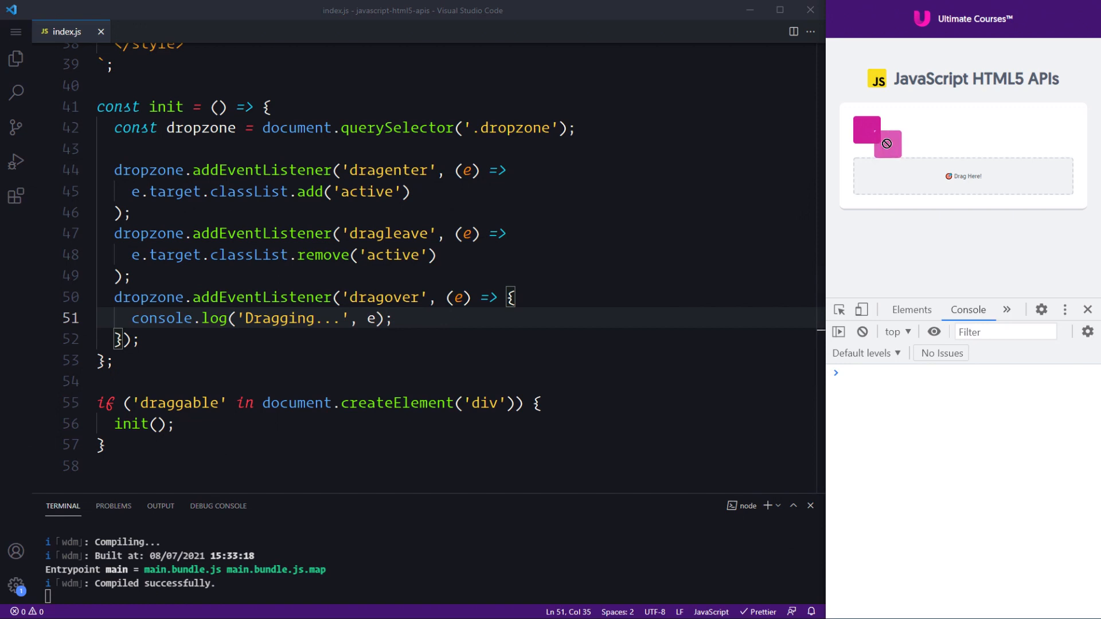
- Log just 'Dragging...' and add e.preventDefault(); inside the dragover handler
drag(877, 133, 906, 184)
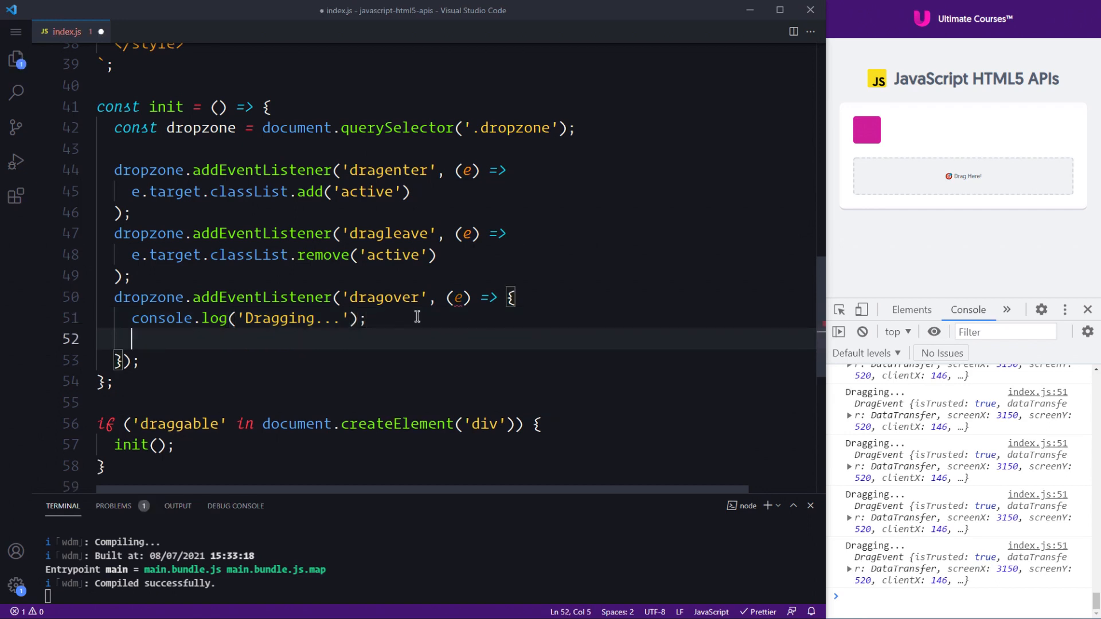
text(e.preventDefault())
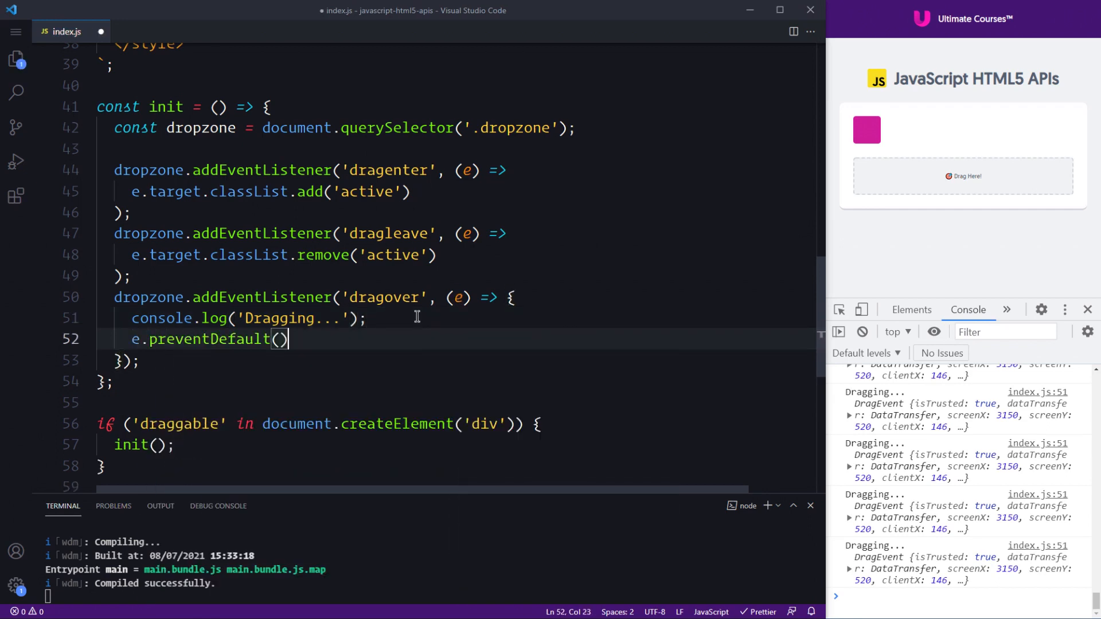
text(;)
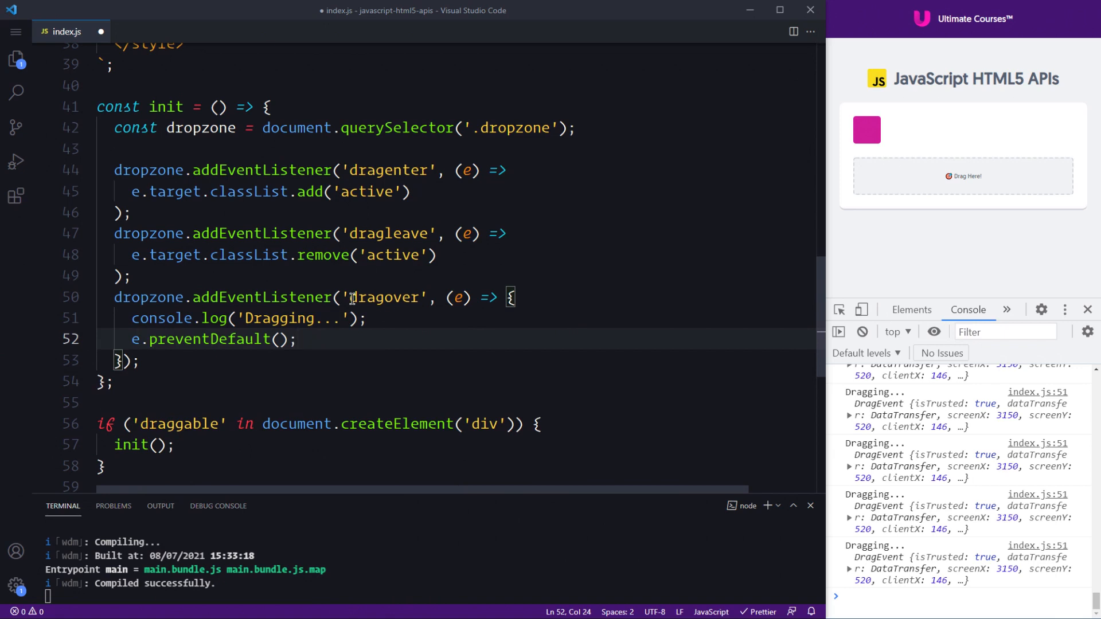
double_click(386, 297)
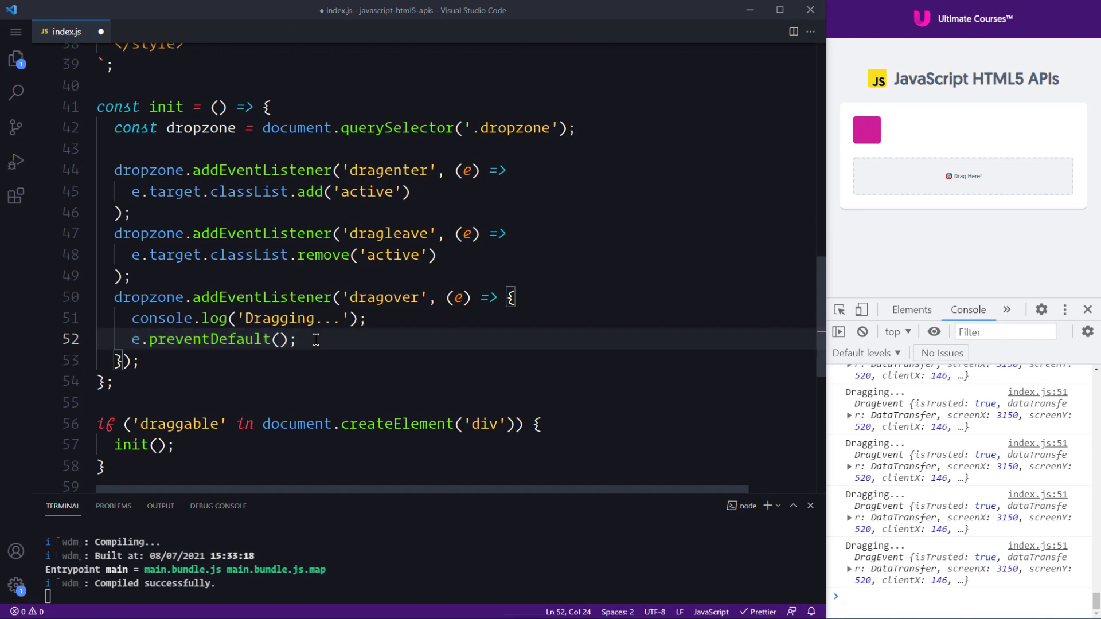
click(300, 340)
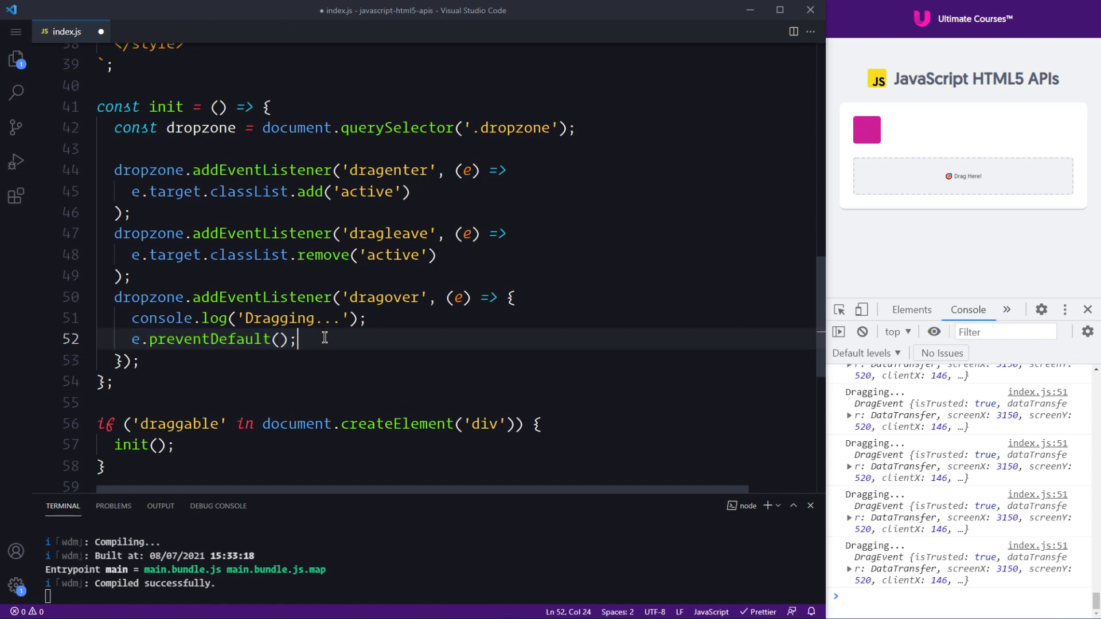
drag(298, 339, 131, 340)
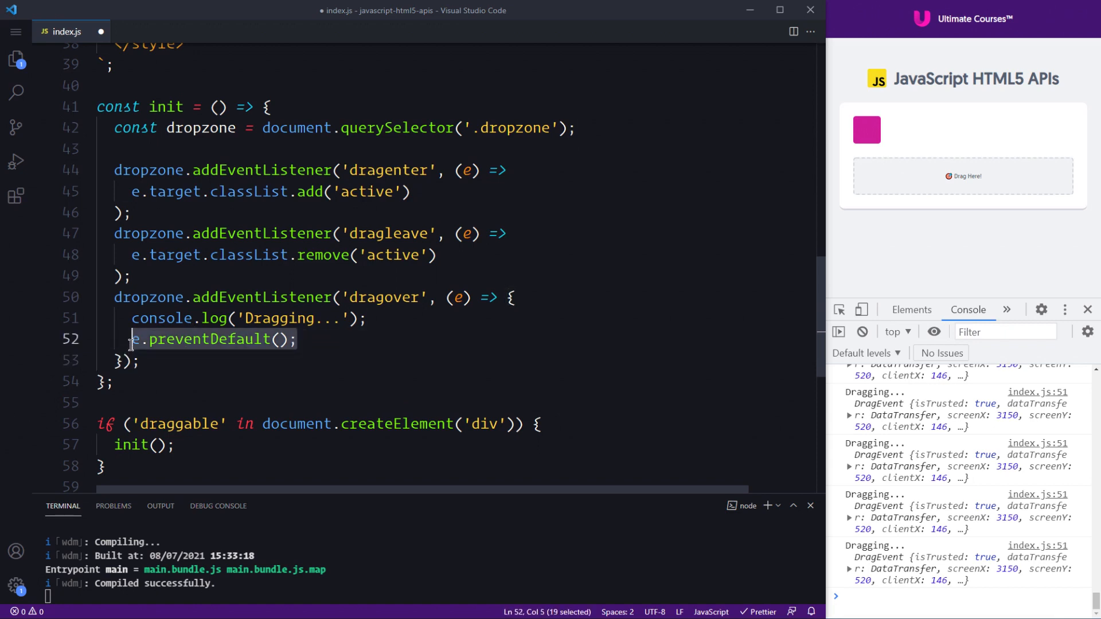
- Try dragging the square over the dropzone with and without e.preventDefault() enabled
double_click(384, 298)
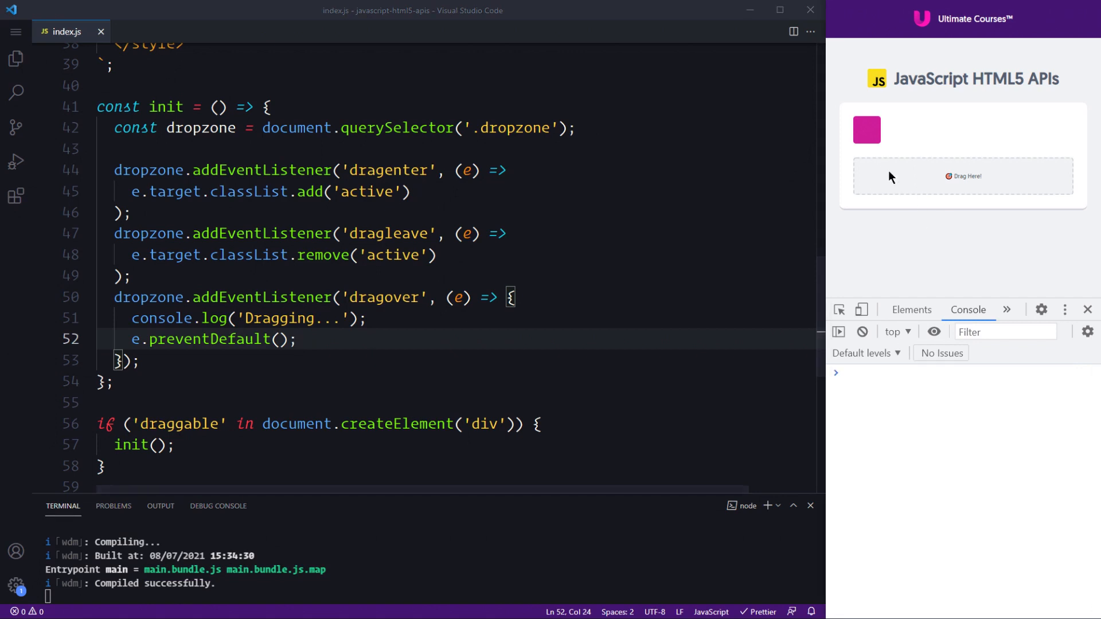
drag(867, 129, 910, 184)
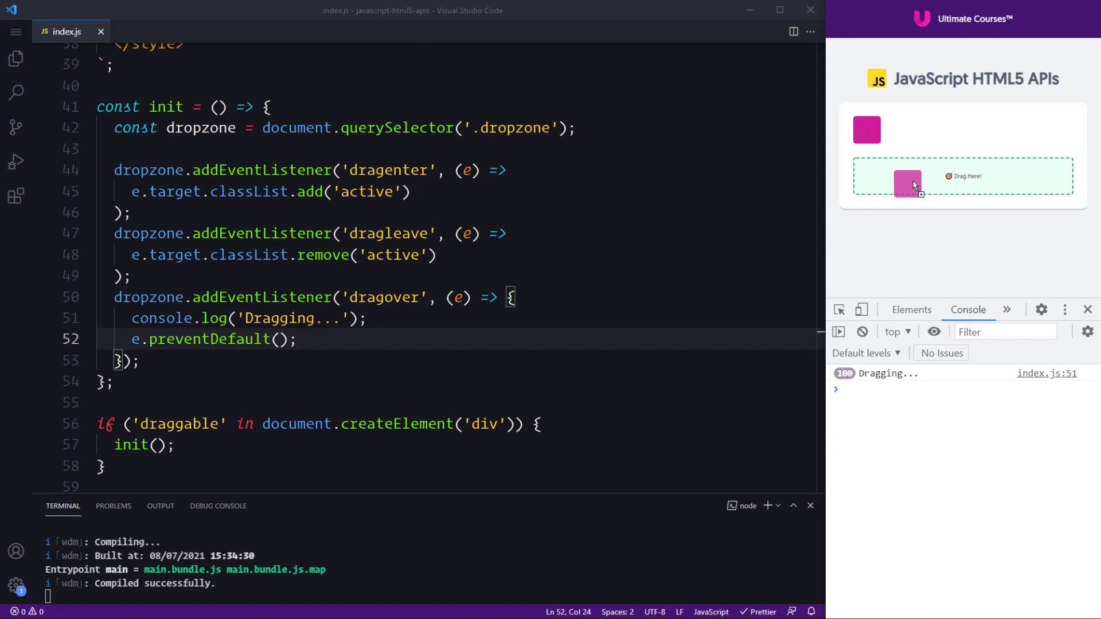
drag(907, 183, 875, 126)
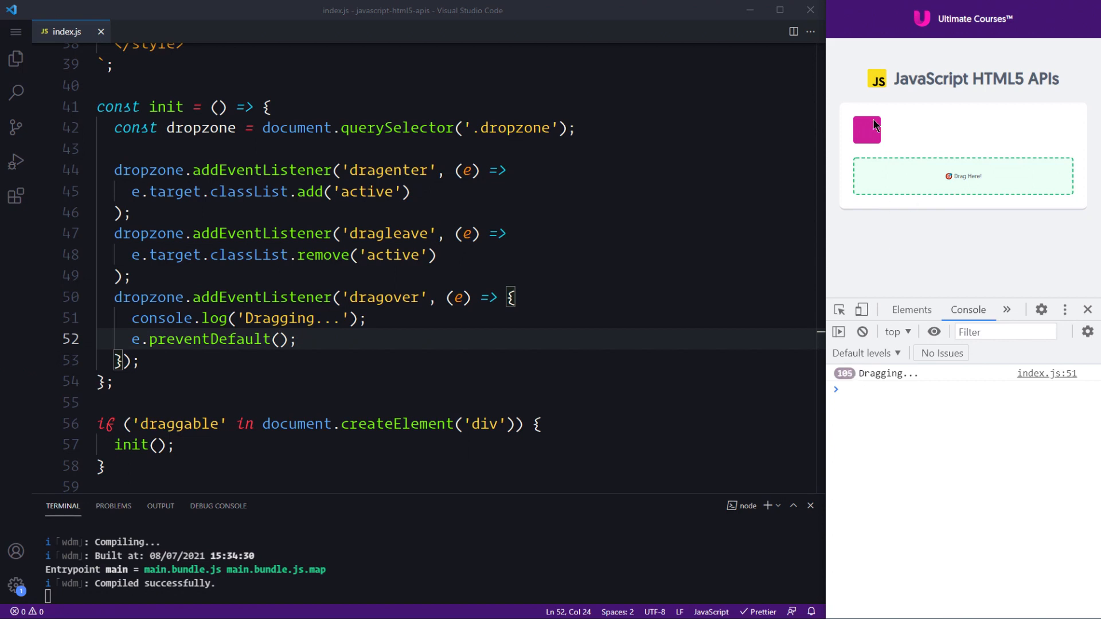
drag(867, 129, 896, 193)
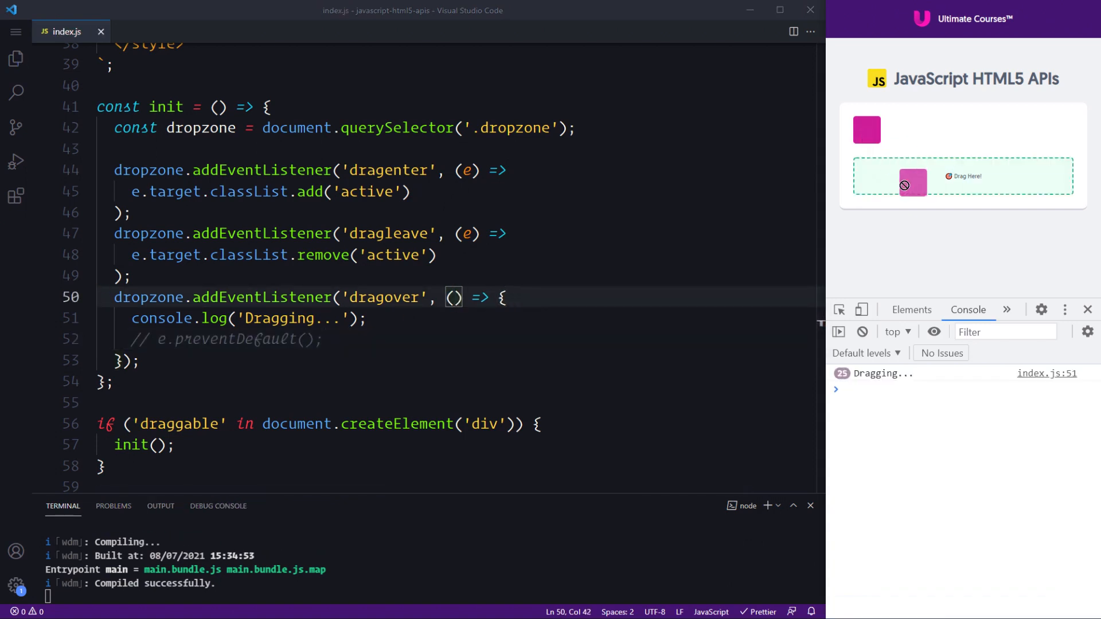
drag(913, 182, 901, 171)
text(e)
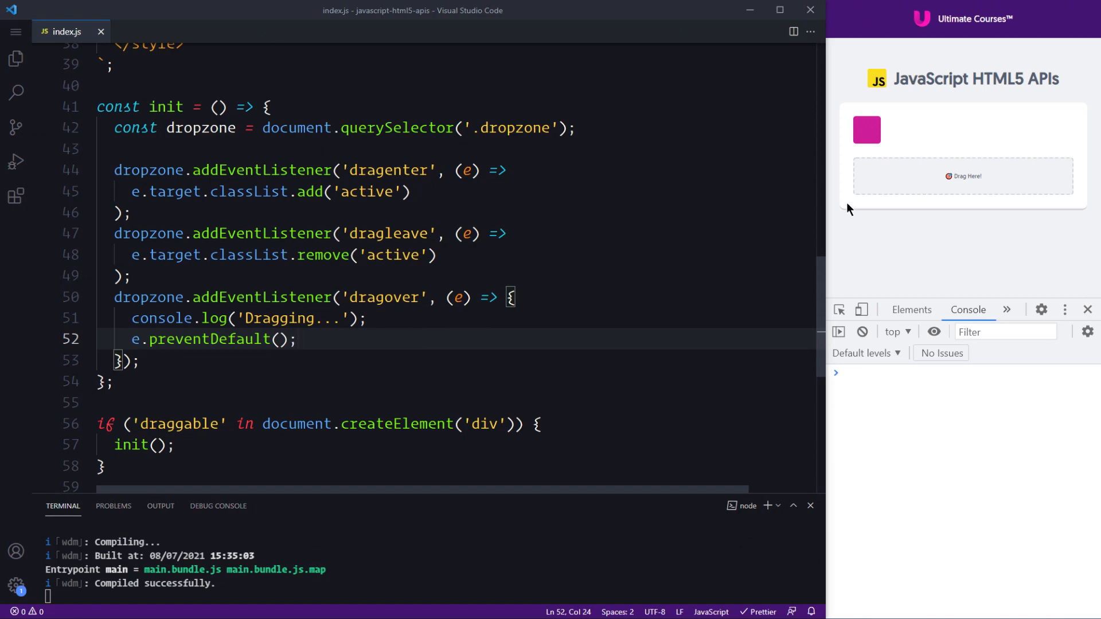
- Drag the square over the dropzone repeatedly, confirming 'Dragging...' logs continuously
drag(867, 129, 892, 168)
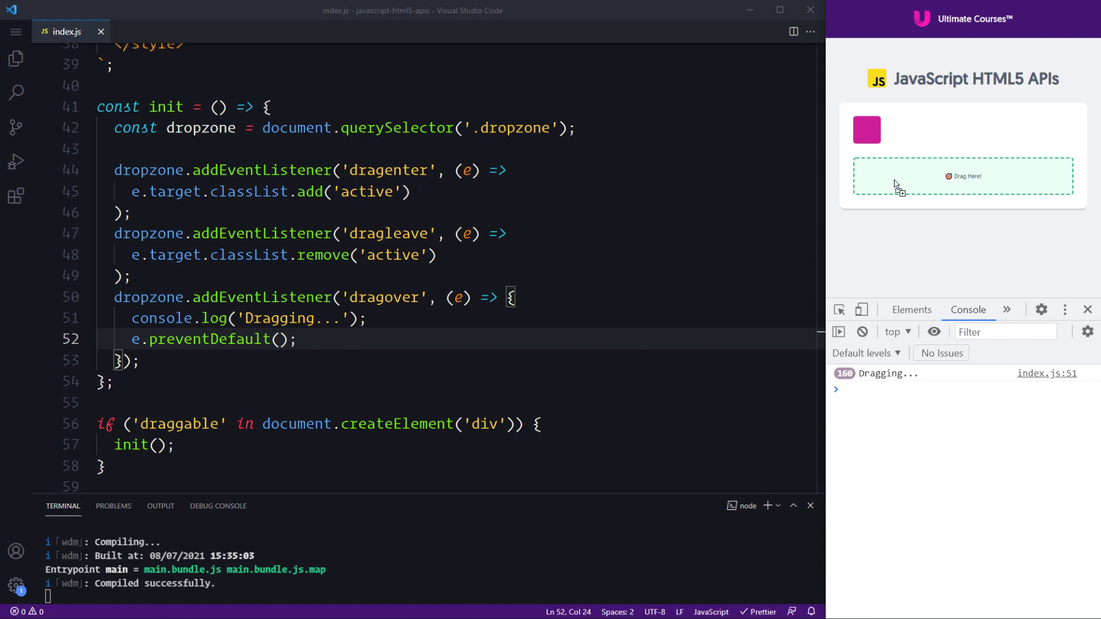
mouse_move(902, 129)
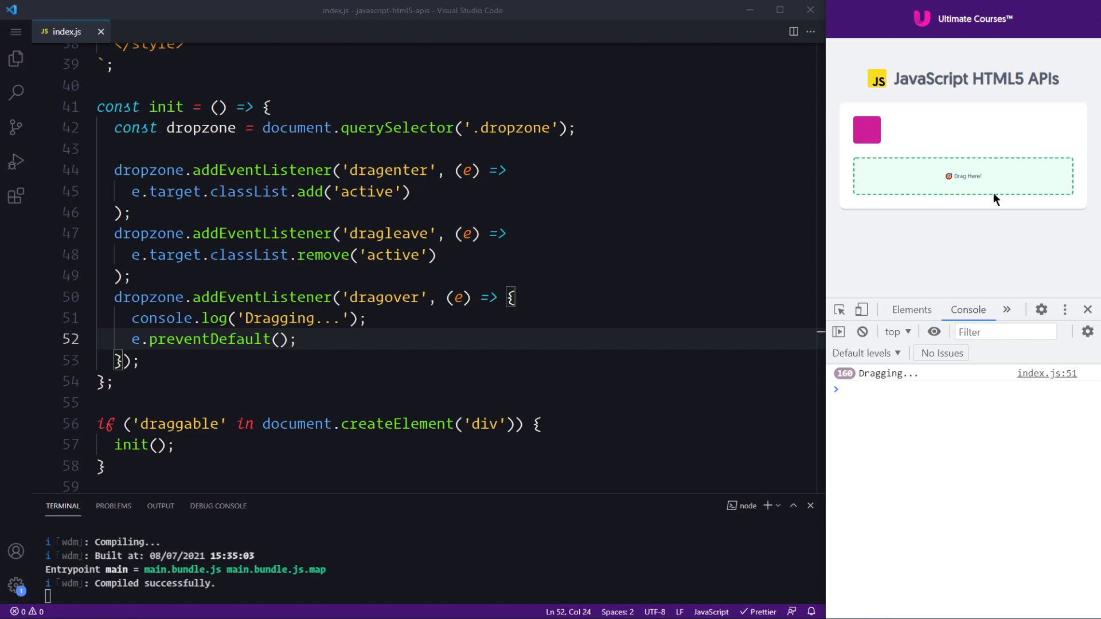
mouse_move(1003, 167)
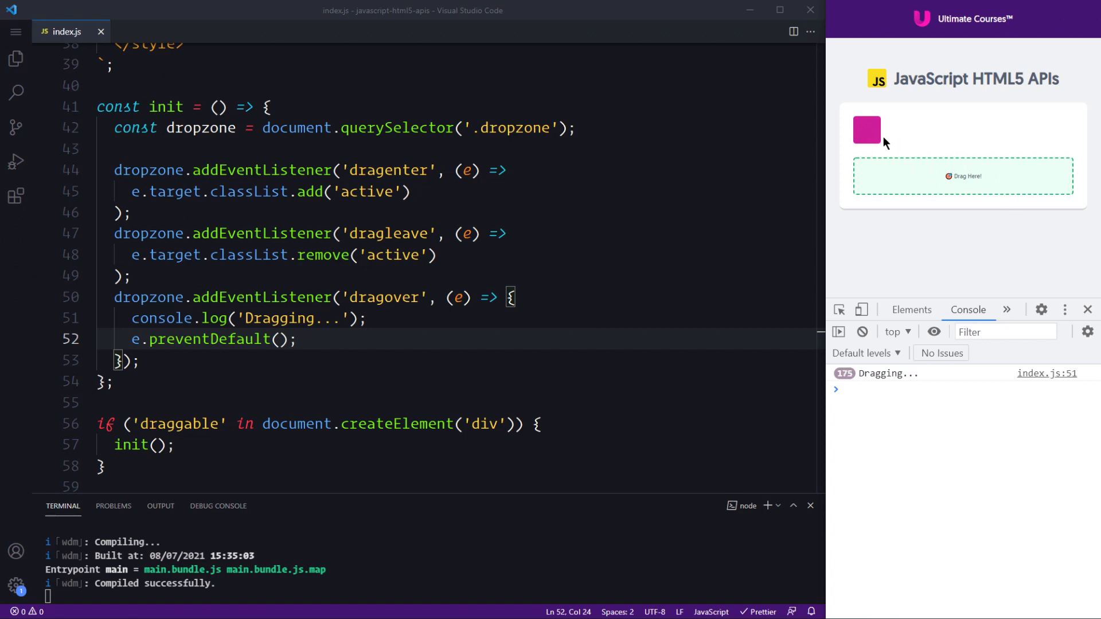
drag(867, 129, 926, 177)
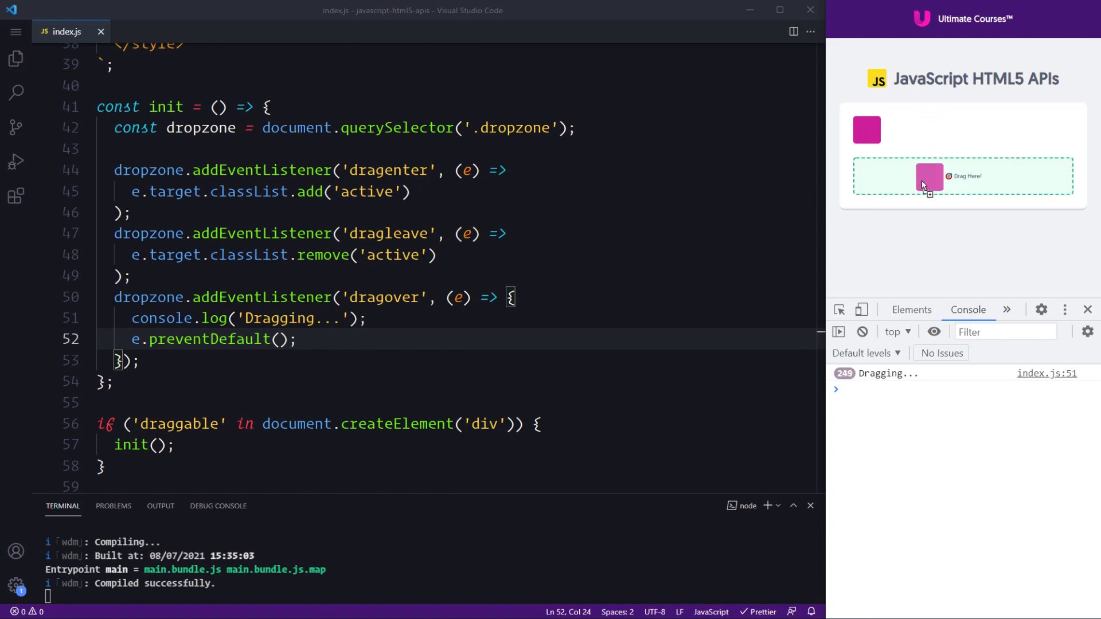
drag(930, 177, 873, 125)
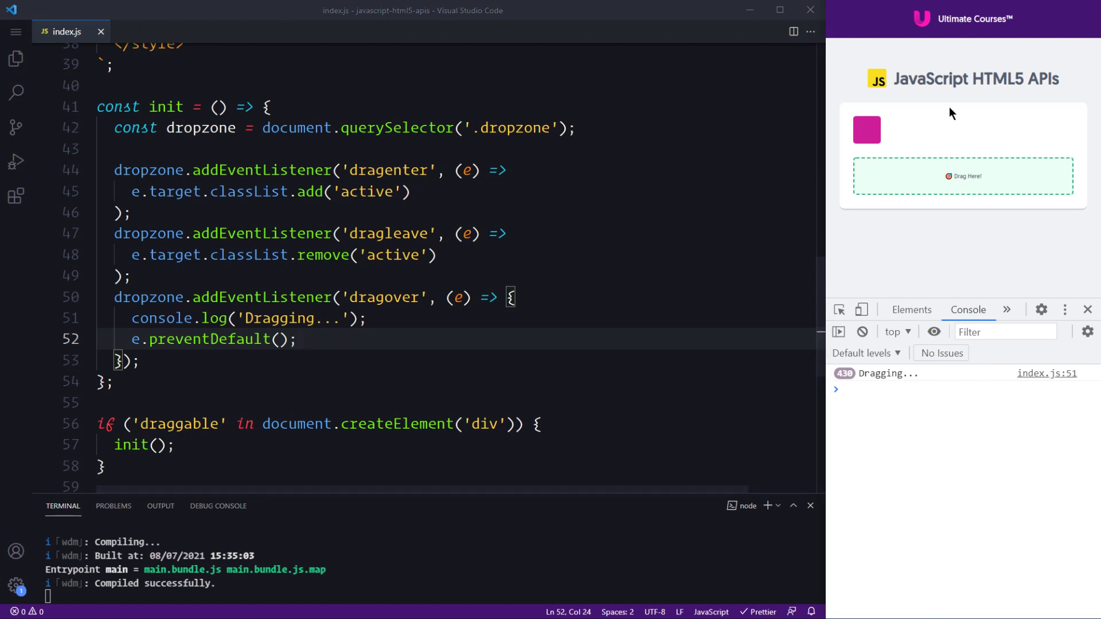
drag(867, 129, 901, 184)
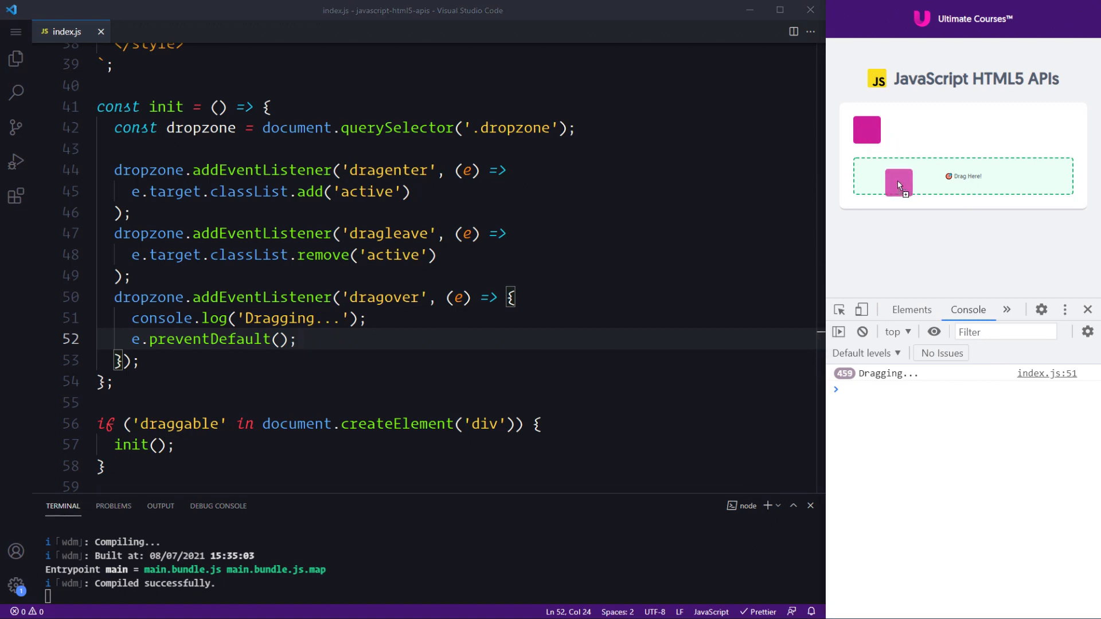
drag(907, 183, 886, 177)
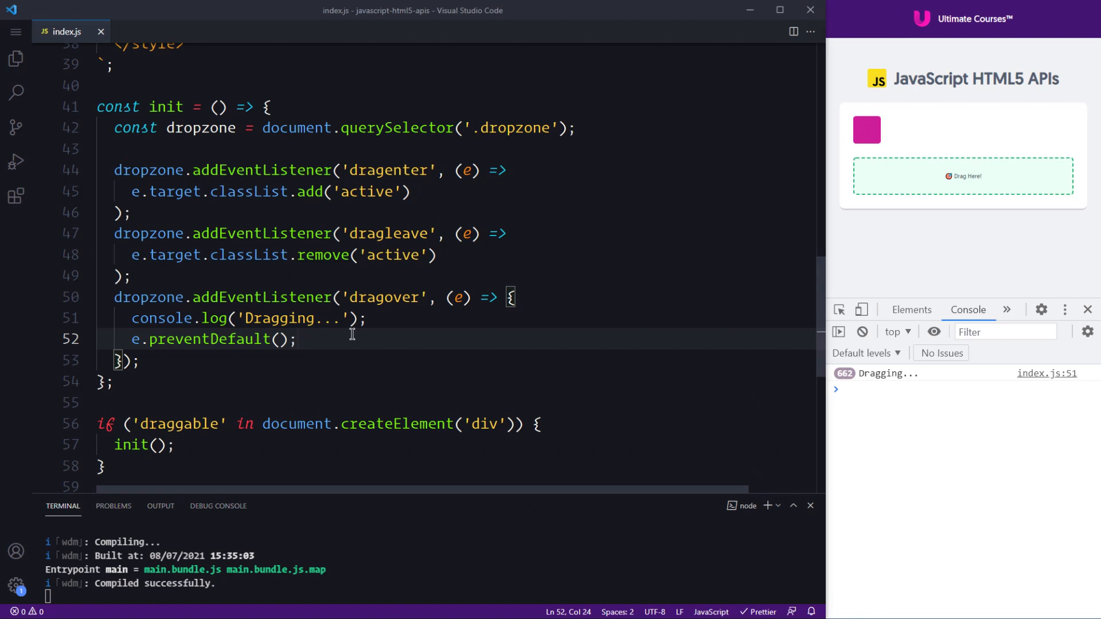
- Add e.dataTransfer.dropEffect = 'move' after e.preventDefault() in the dragover handler
text(e)
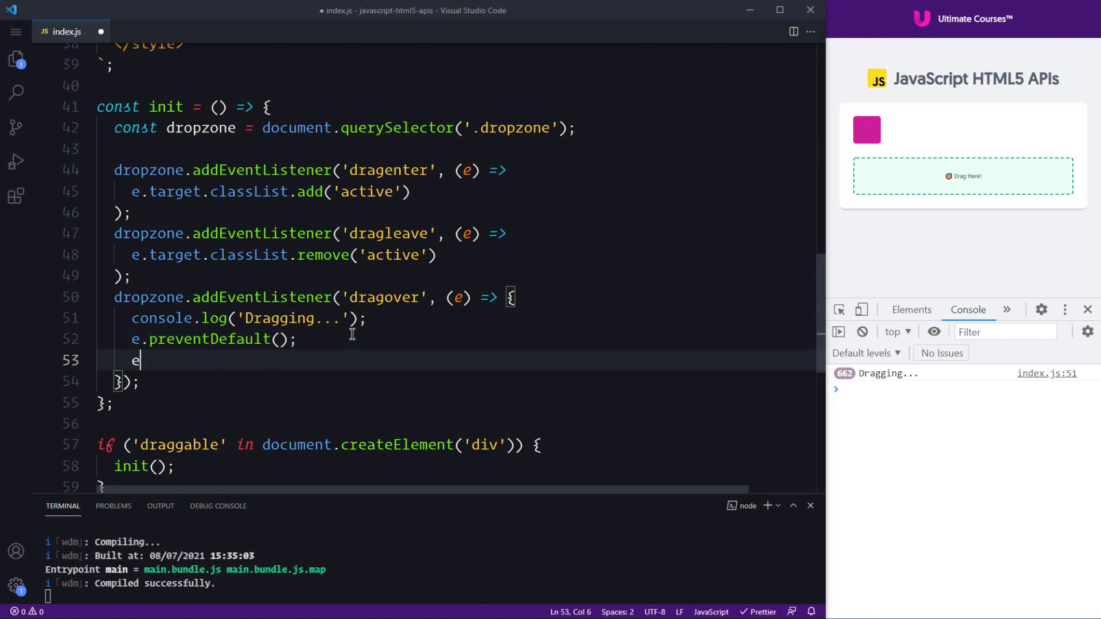
text(.)
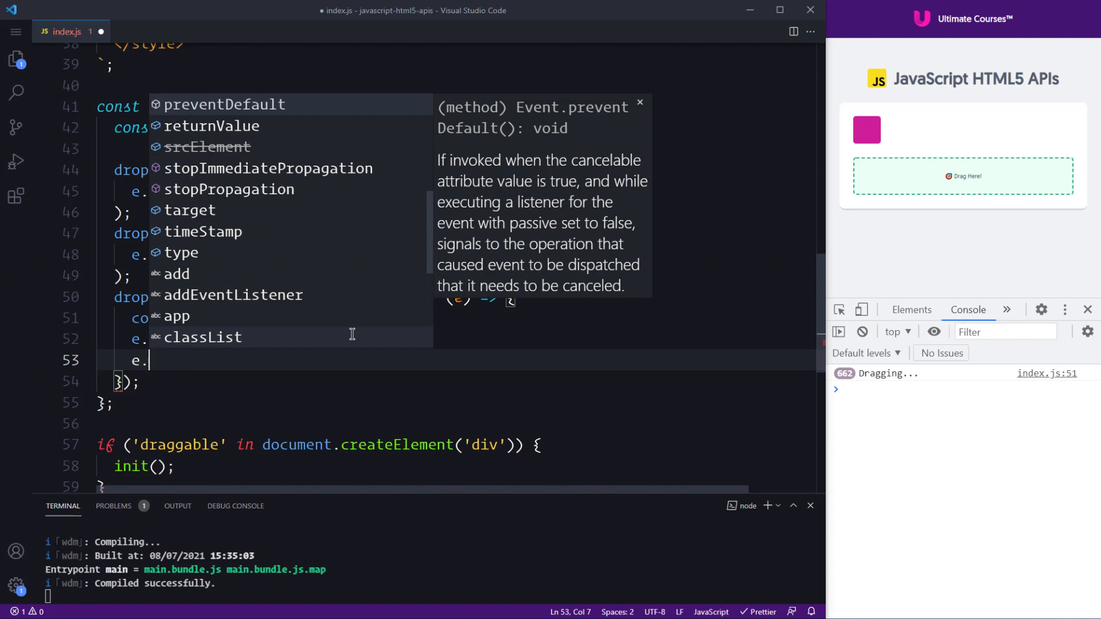
text(data)
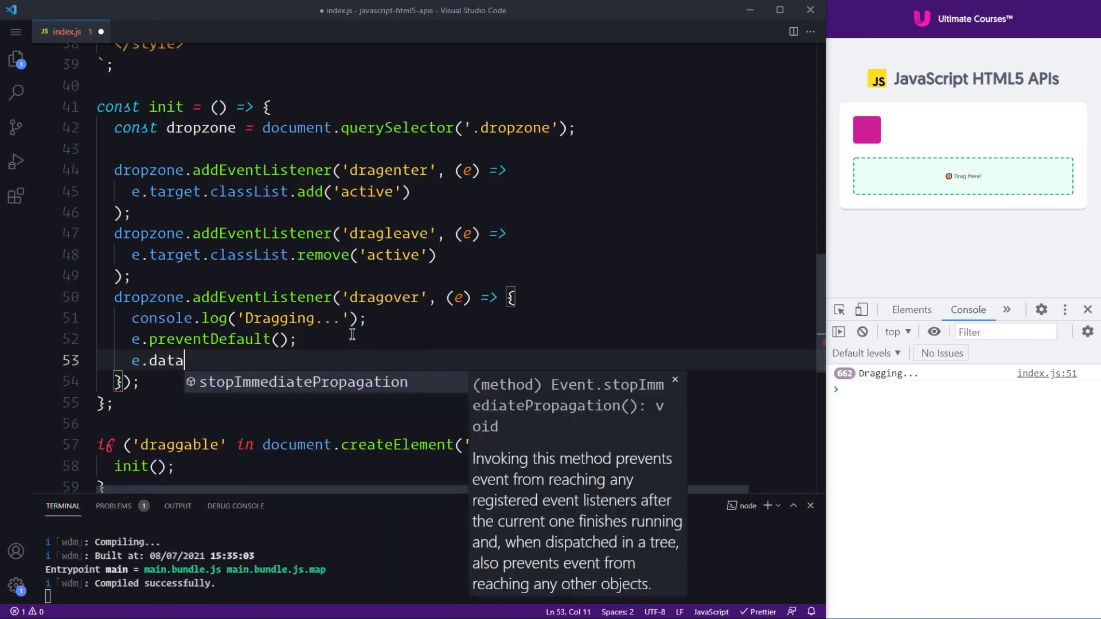
text(Transfer)
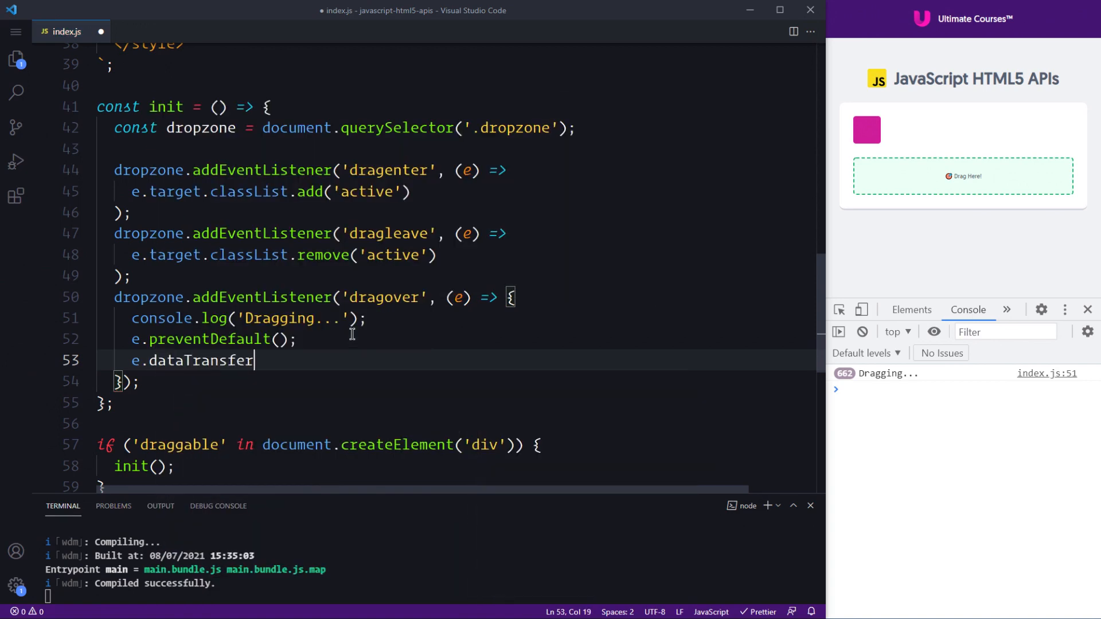
text(.drop)
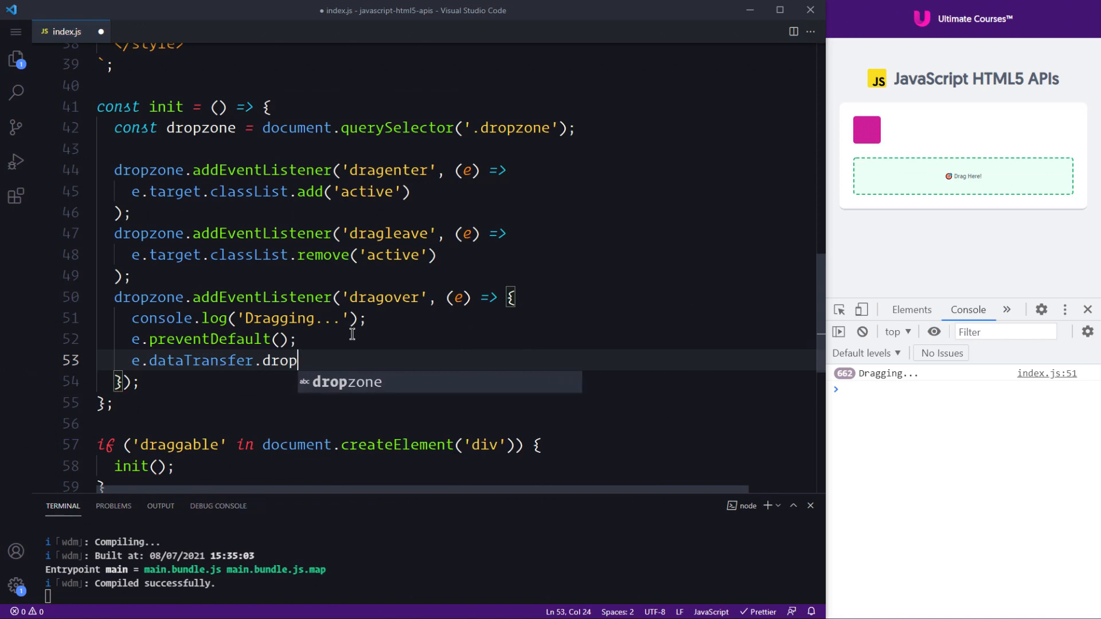
text(Effect)
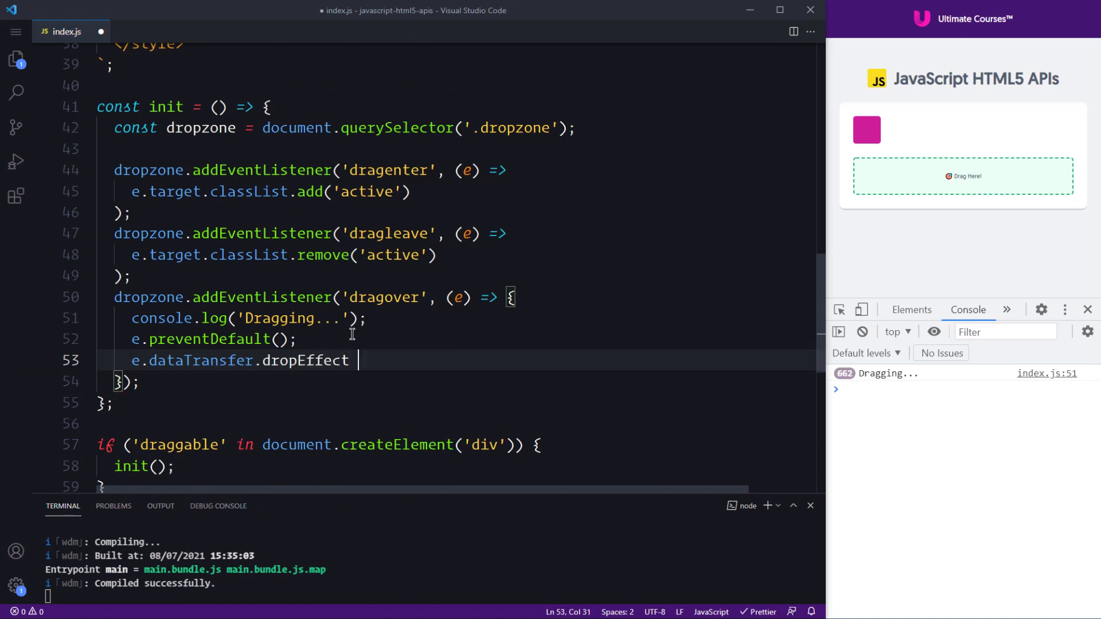
text(= 'move';)
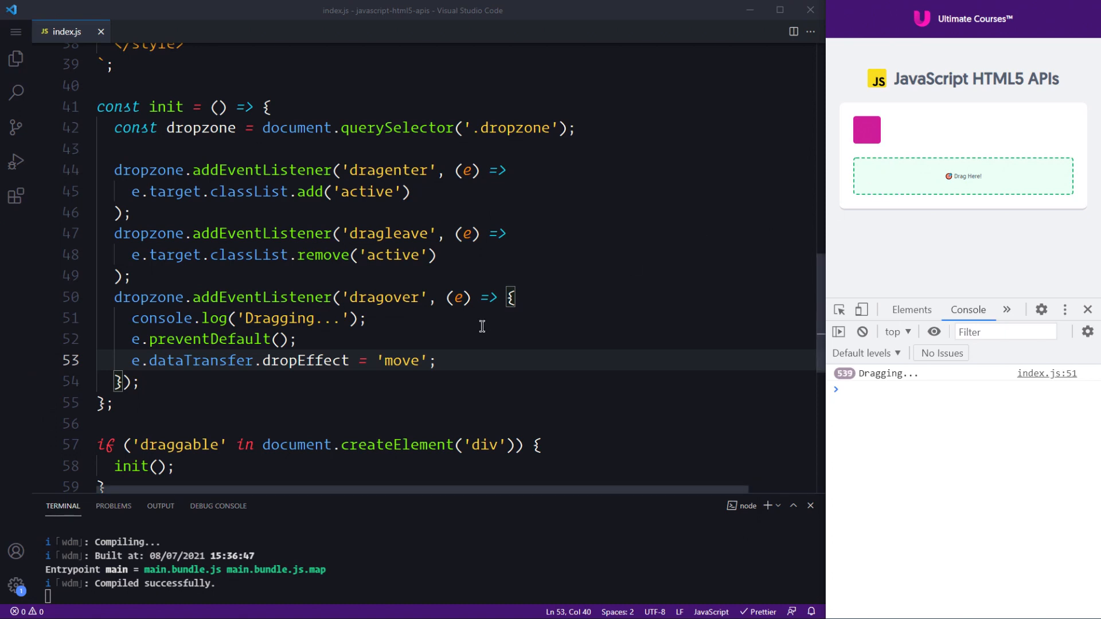
- Switch dropEffect to 'link', then to 'copy', testing each over the dropzone
text(link)
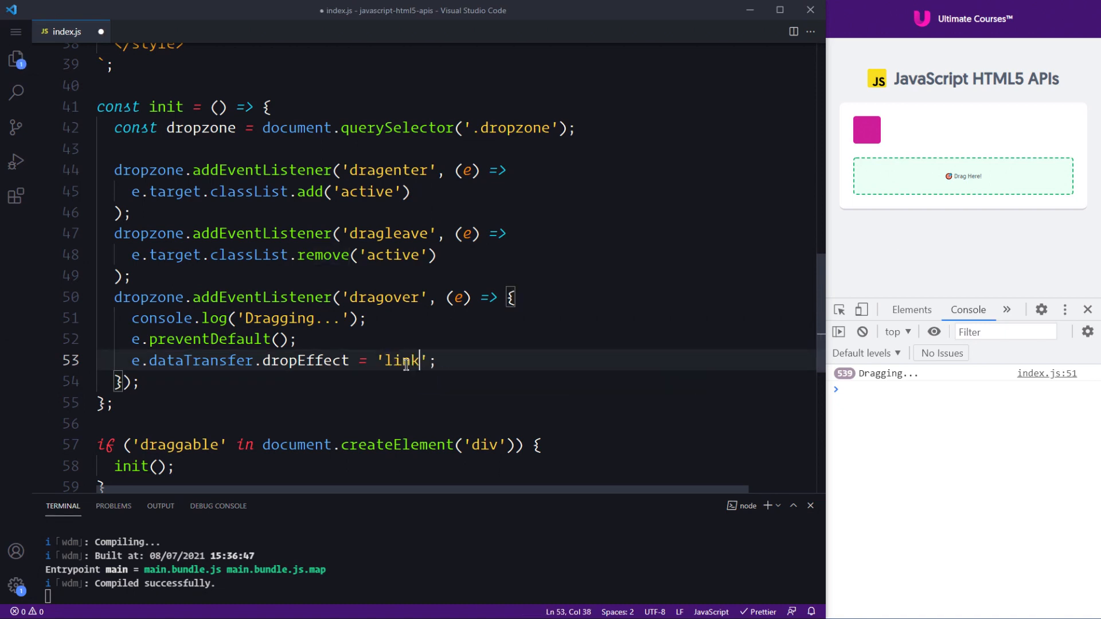
drag(867, 130, 894, 175)
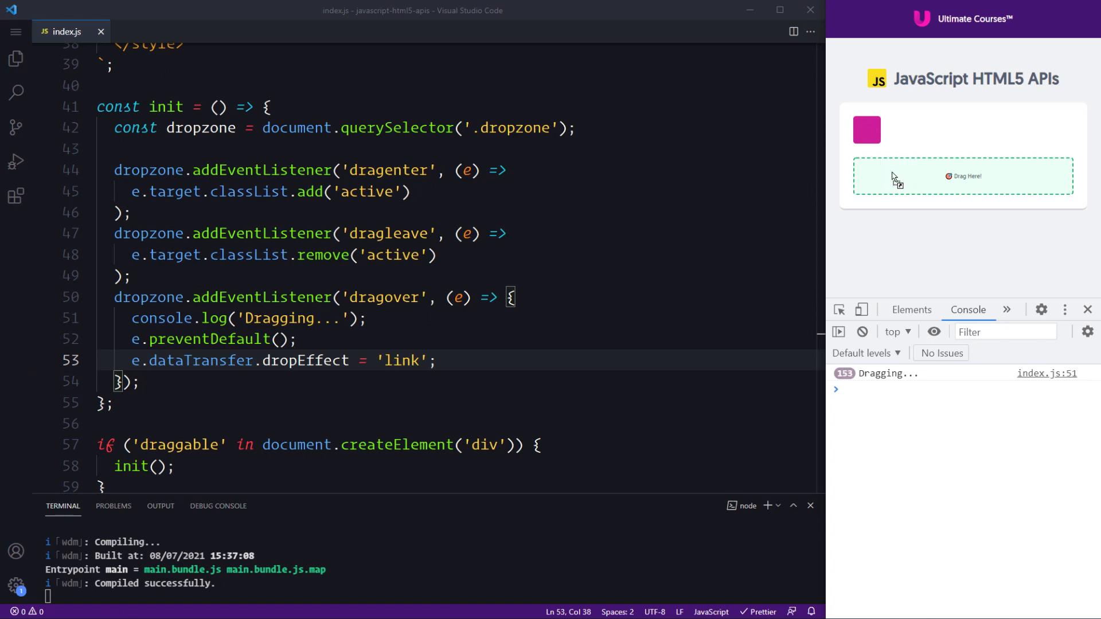
text(copy)
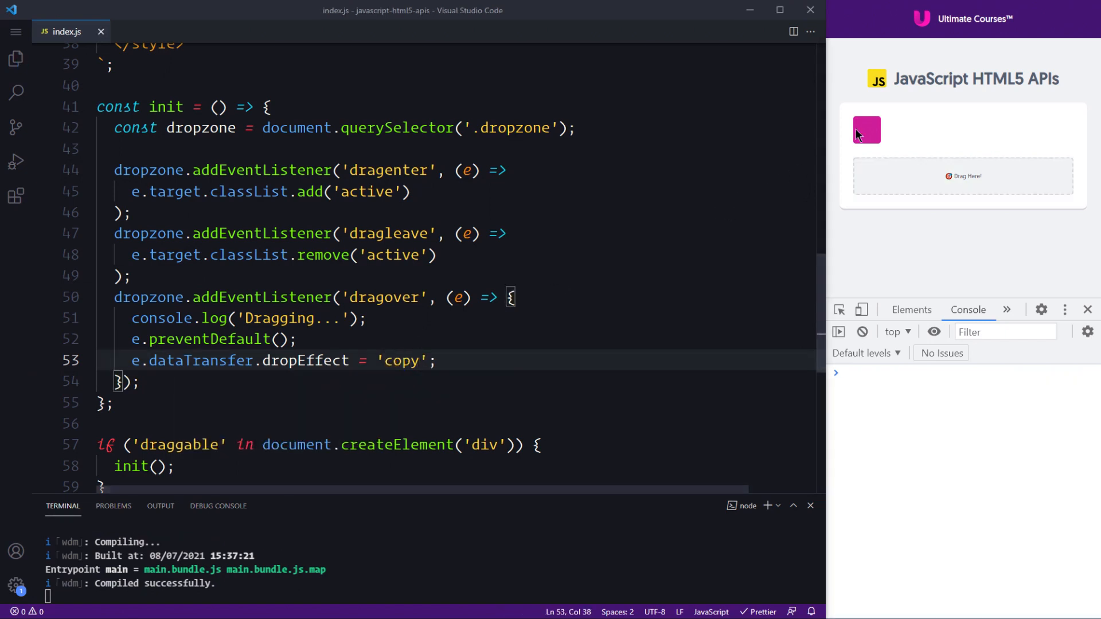
drag(867, 130, 892, 175)
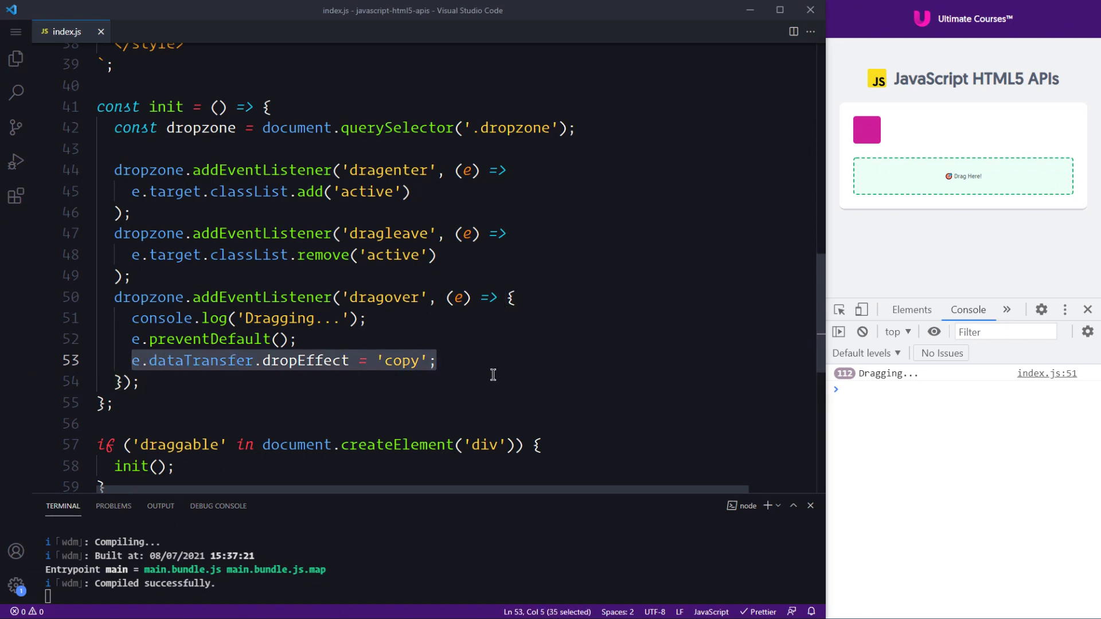
- Delete the console.log('Dragging...') line, leaving preventDefault and the 'copy' dropEffect
click(443, 360)
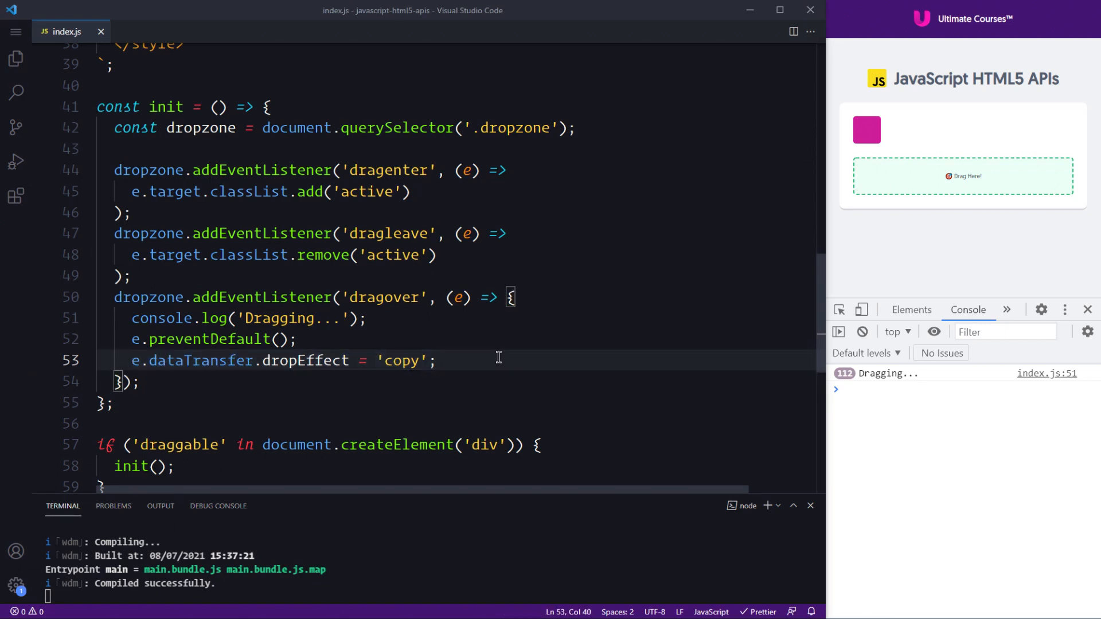
double_click(386, 297)
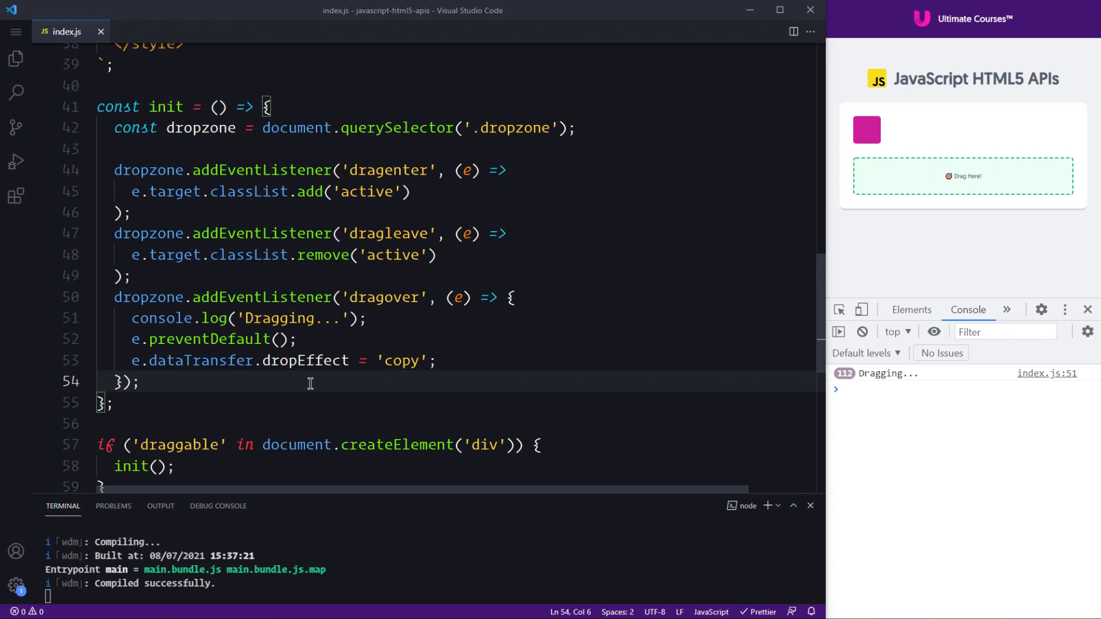
drag(113, 297, 139, 382)
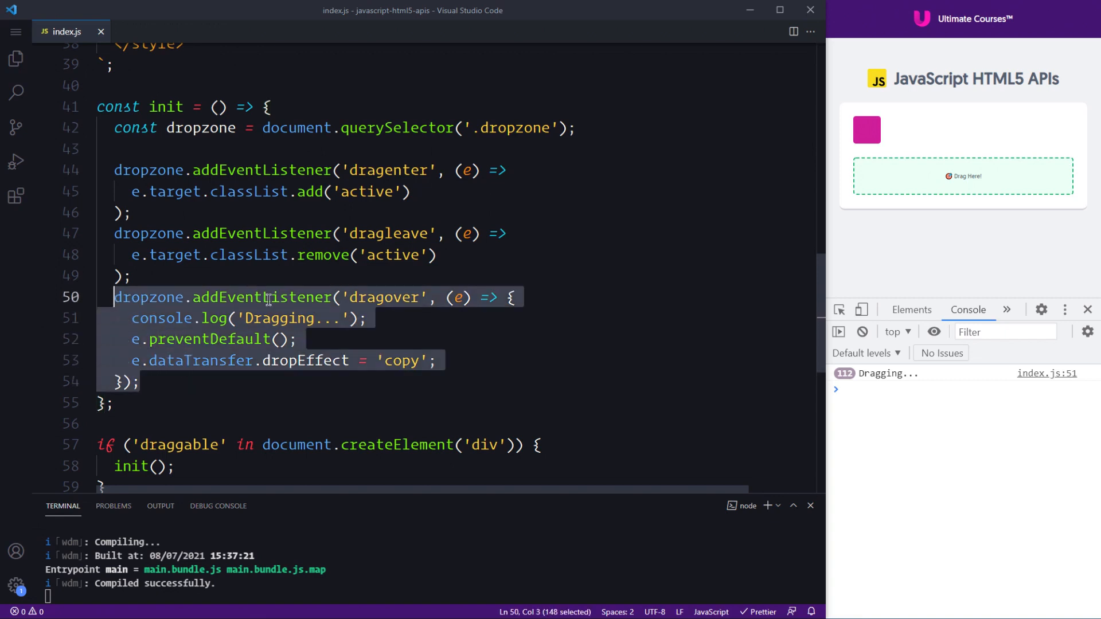
double_click(200, 360)
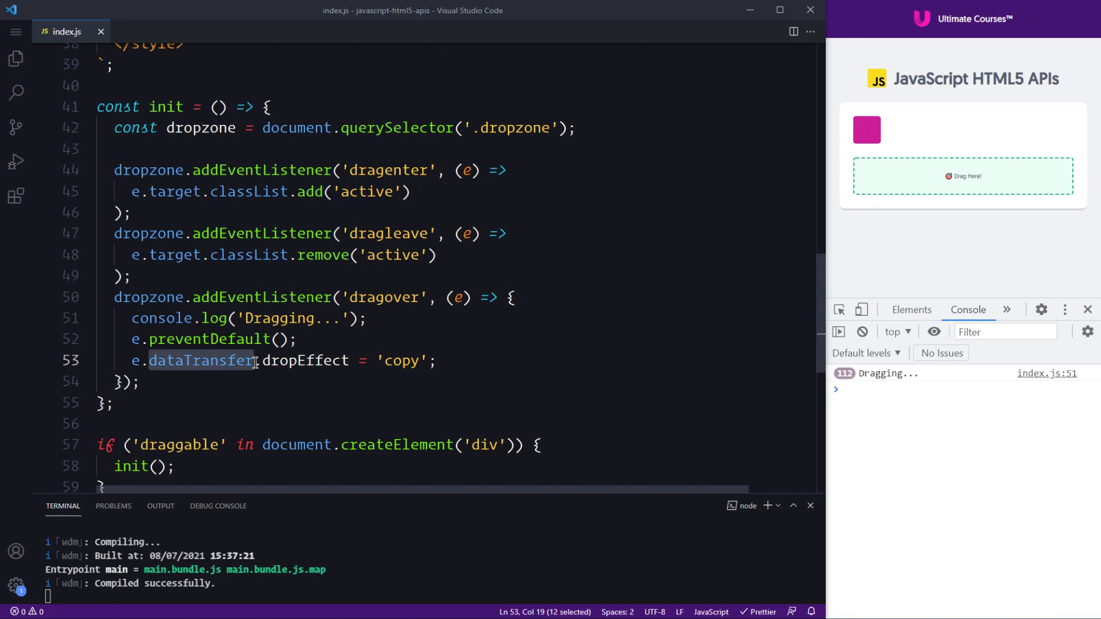
double_click(305, 360)
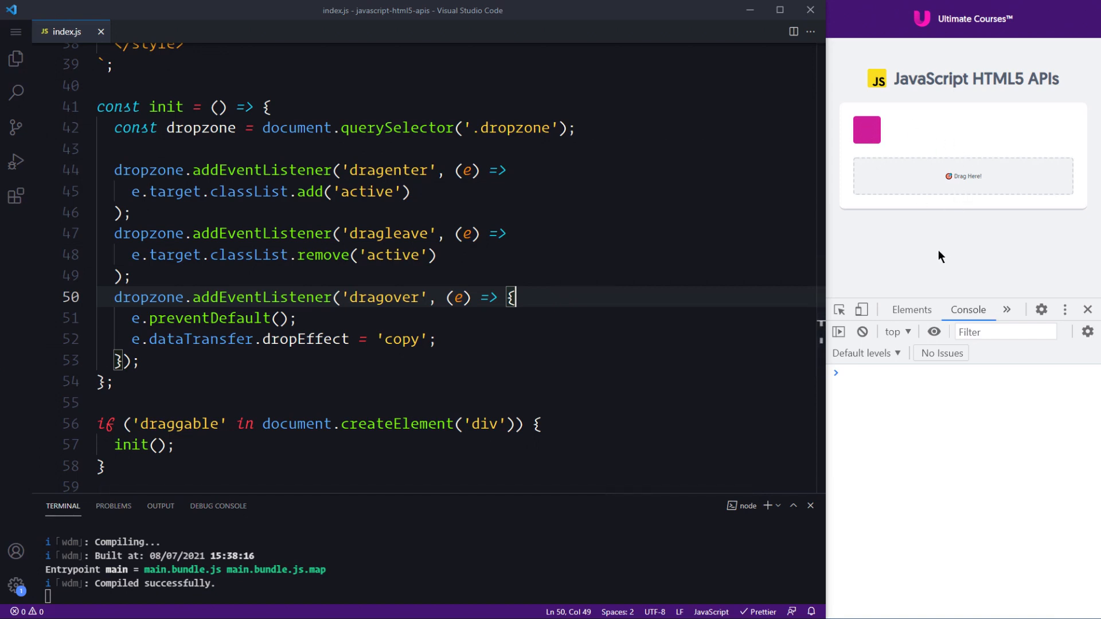
double_click(199, 339)
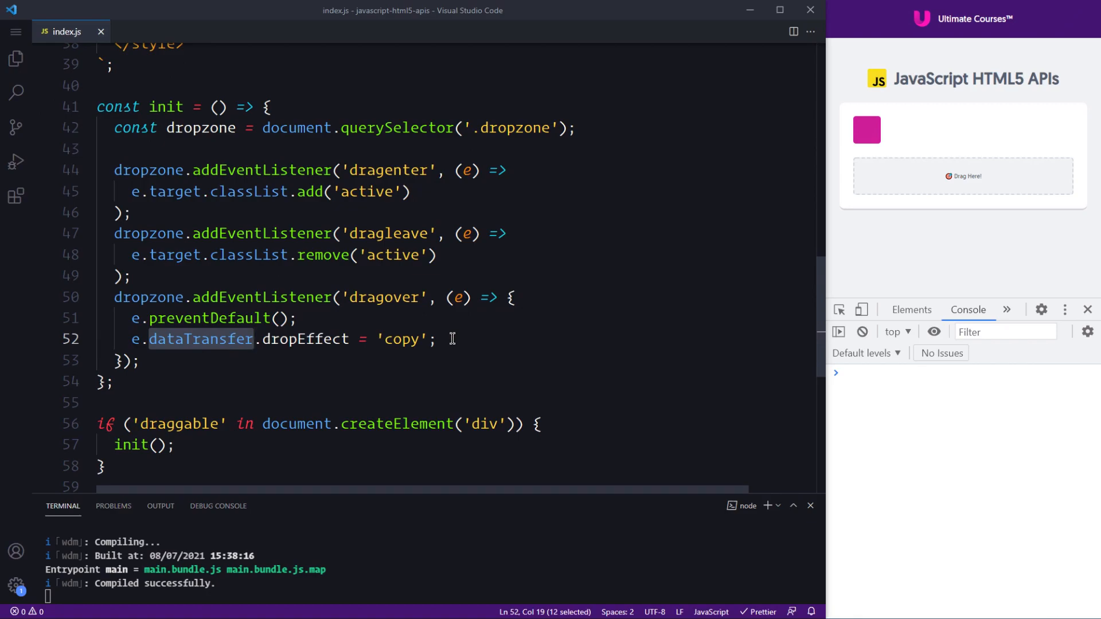